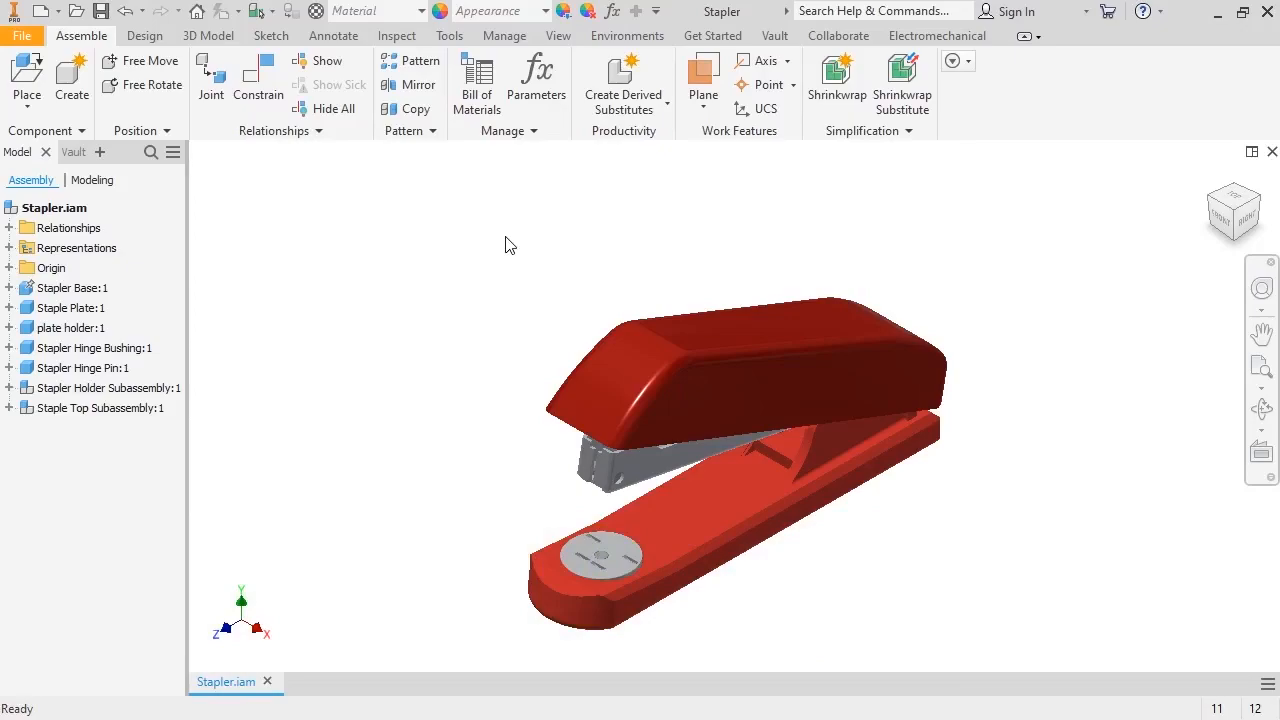
mouse_move(500, 184)
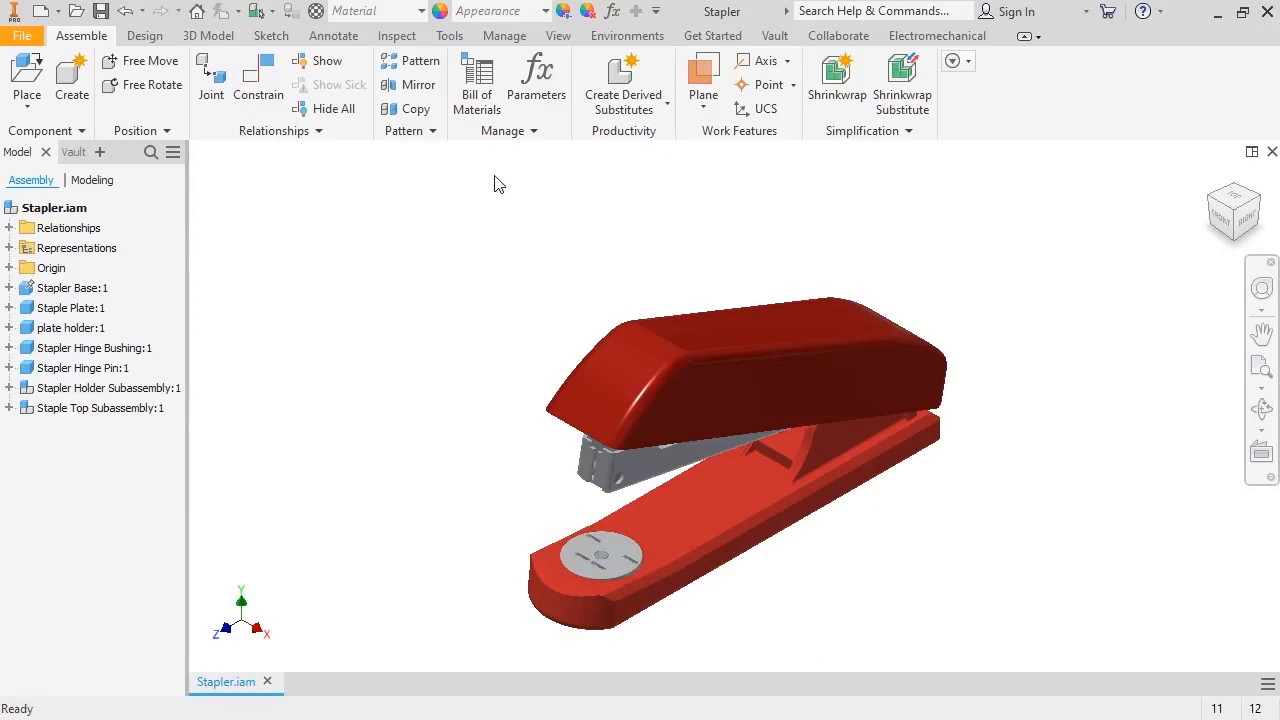
Show the stapler's Bill of Materials and scroll the Model Data list past Staple Guide and Stapler Eject Bracket.
left_click(476, 80)
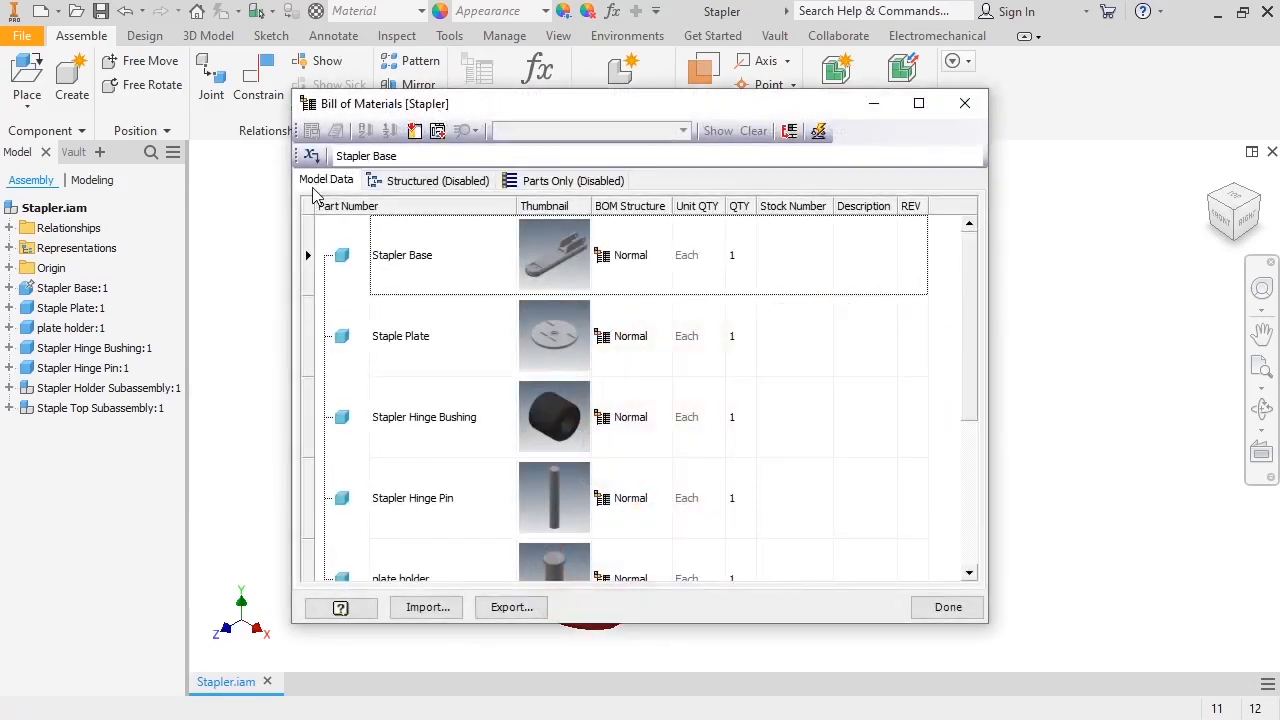
mouse_move(632, 278)
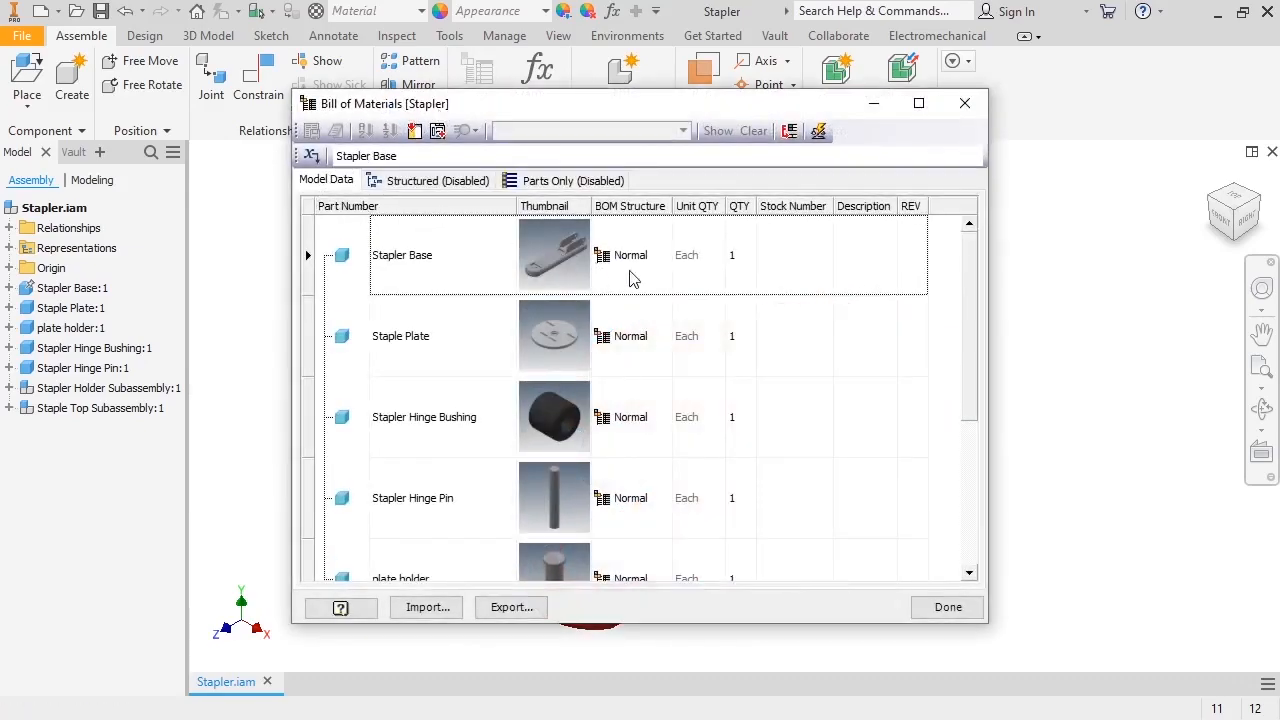
scroll("down", 3)
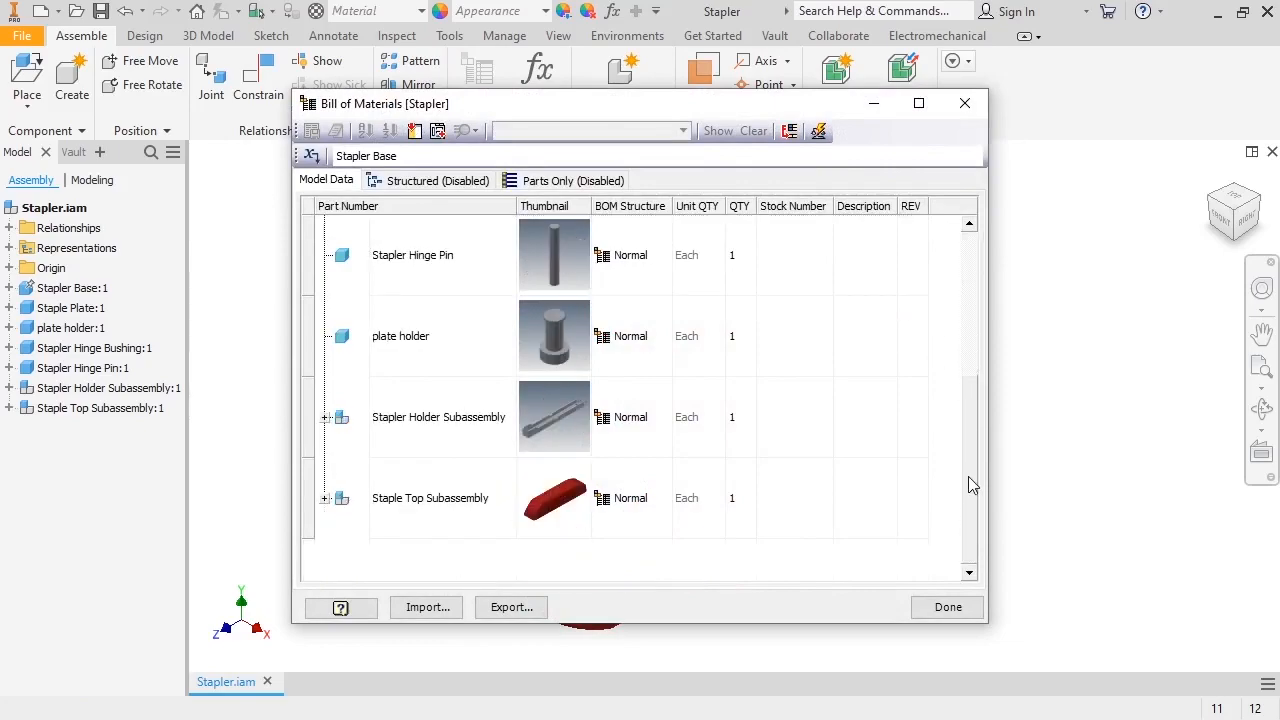
mouse_move(972, 540)
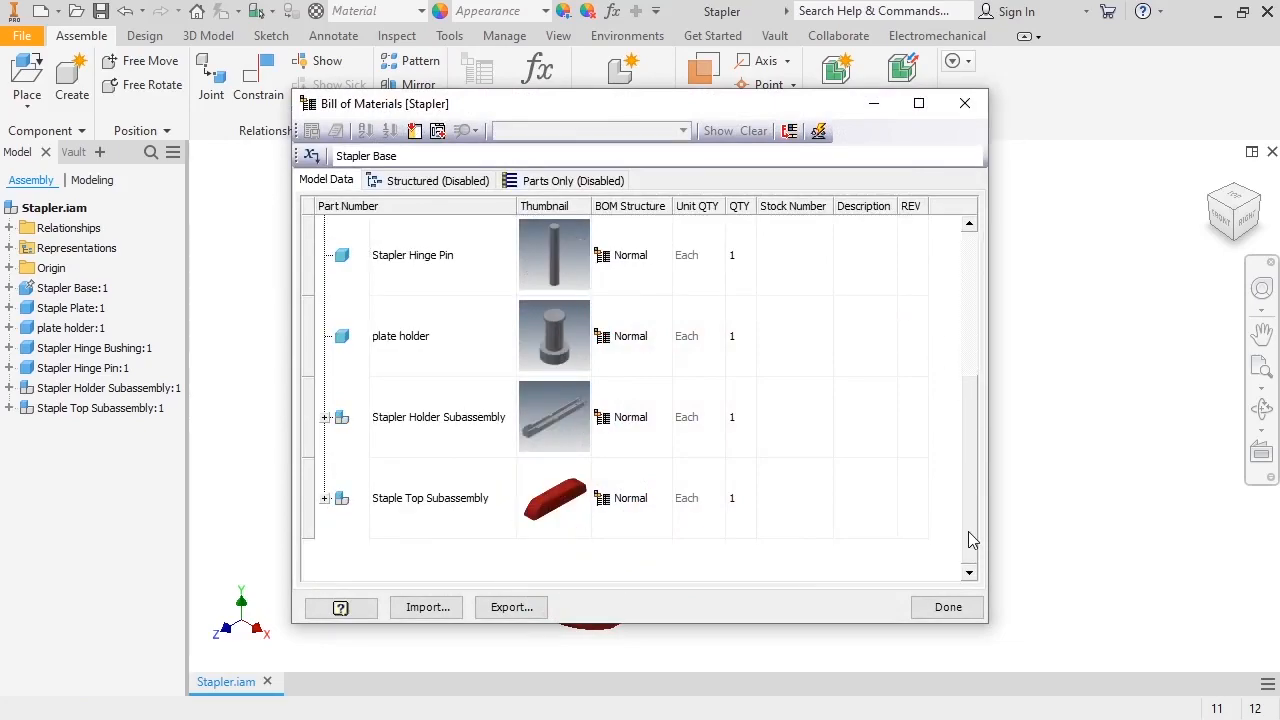
mouse_move(704, 530)
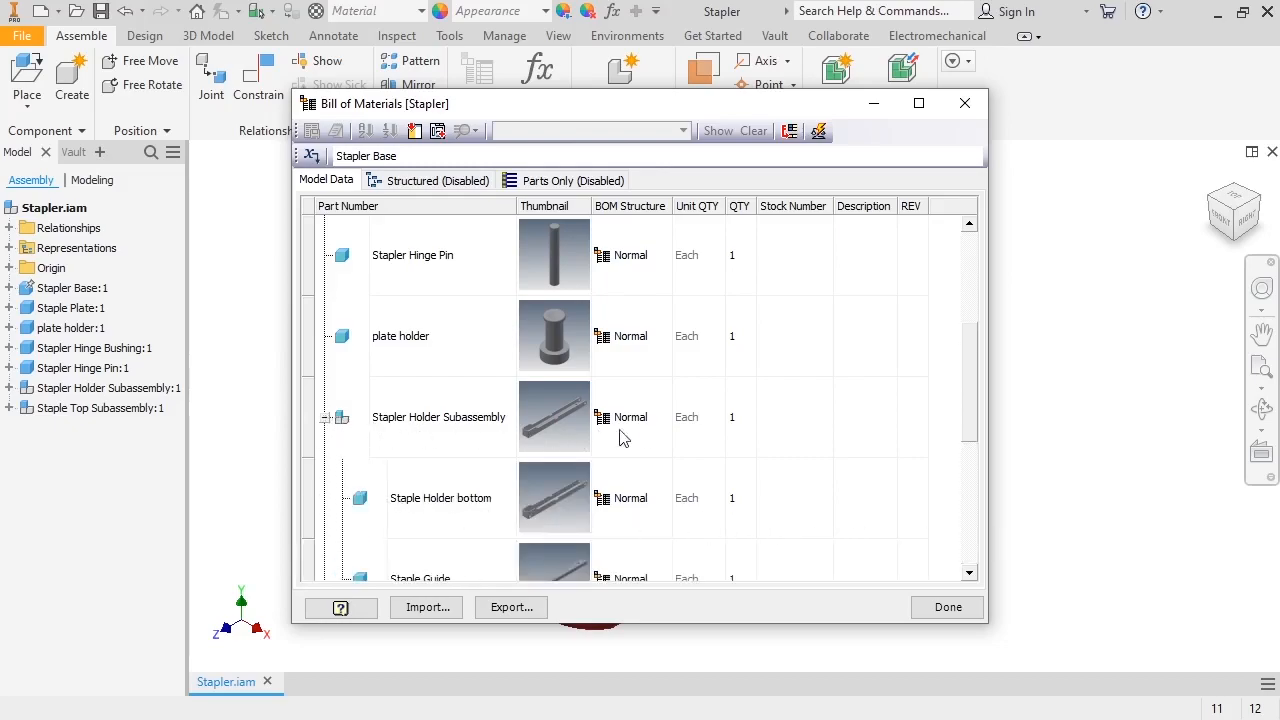
scroll("down", 3)
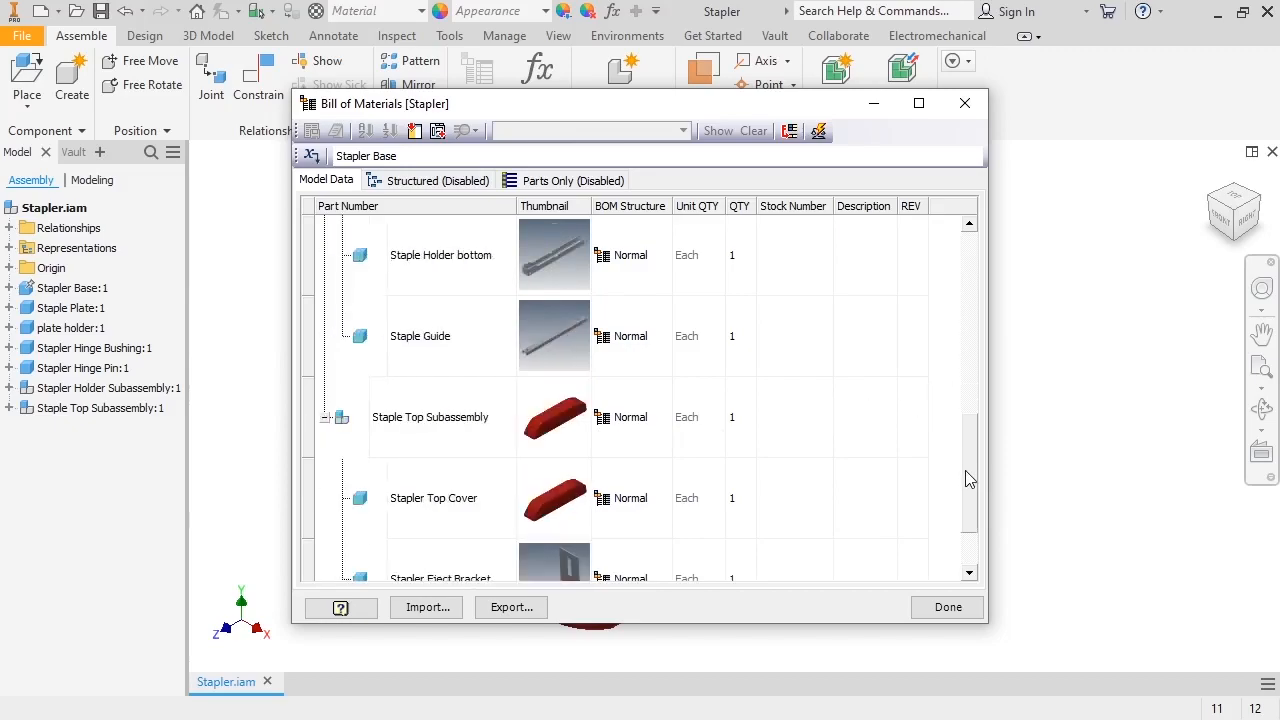
scroll("down", 3)
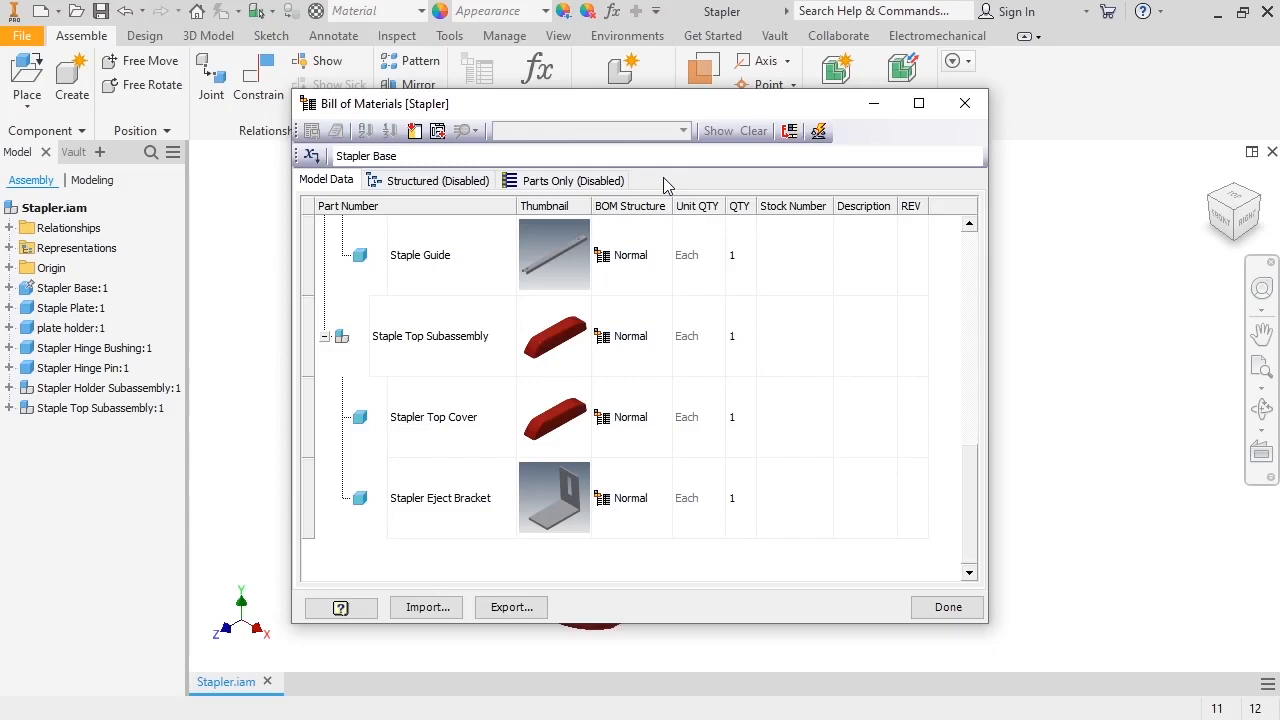
Enable the Structured BOM view via View Options and review the Stapler Holder and Staple Top Subassembly rows.
left_click(428, 180)
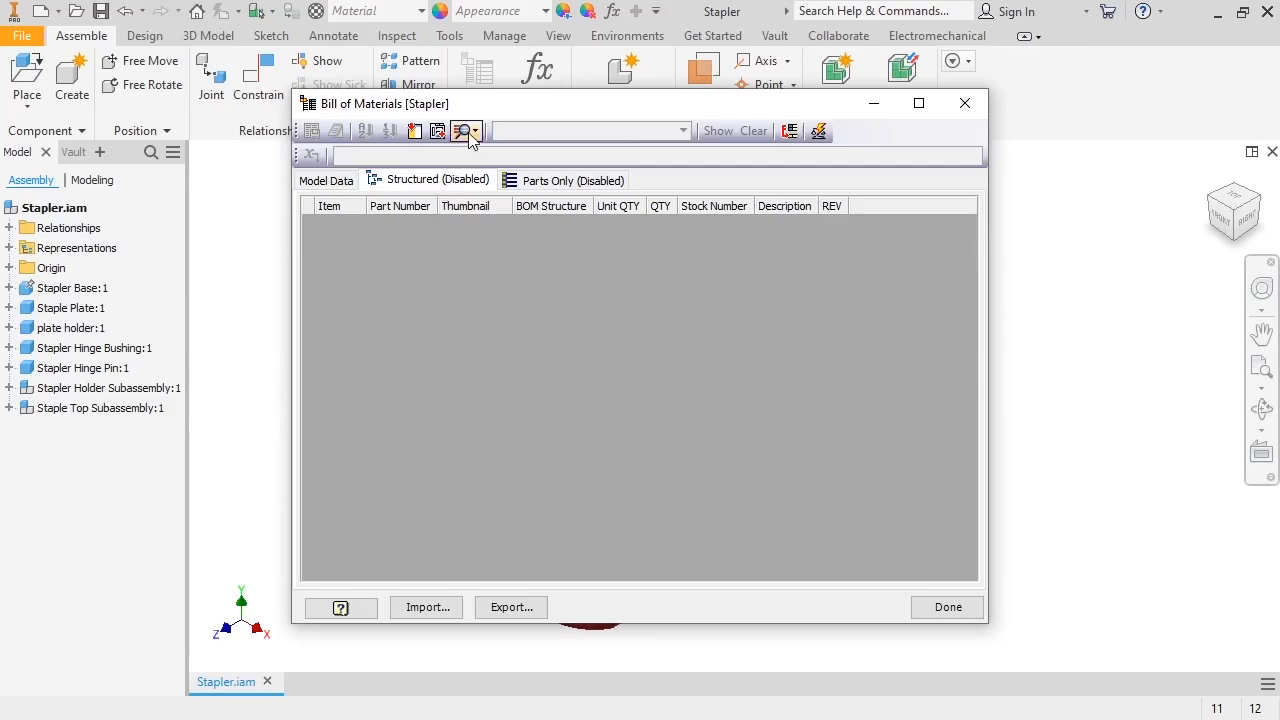
left_click(466, 132)
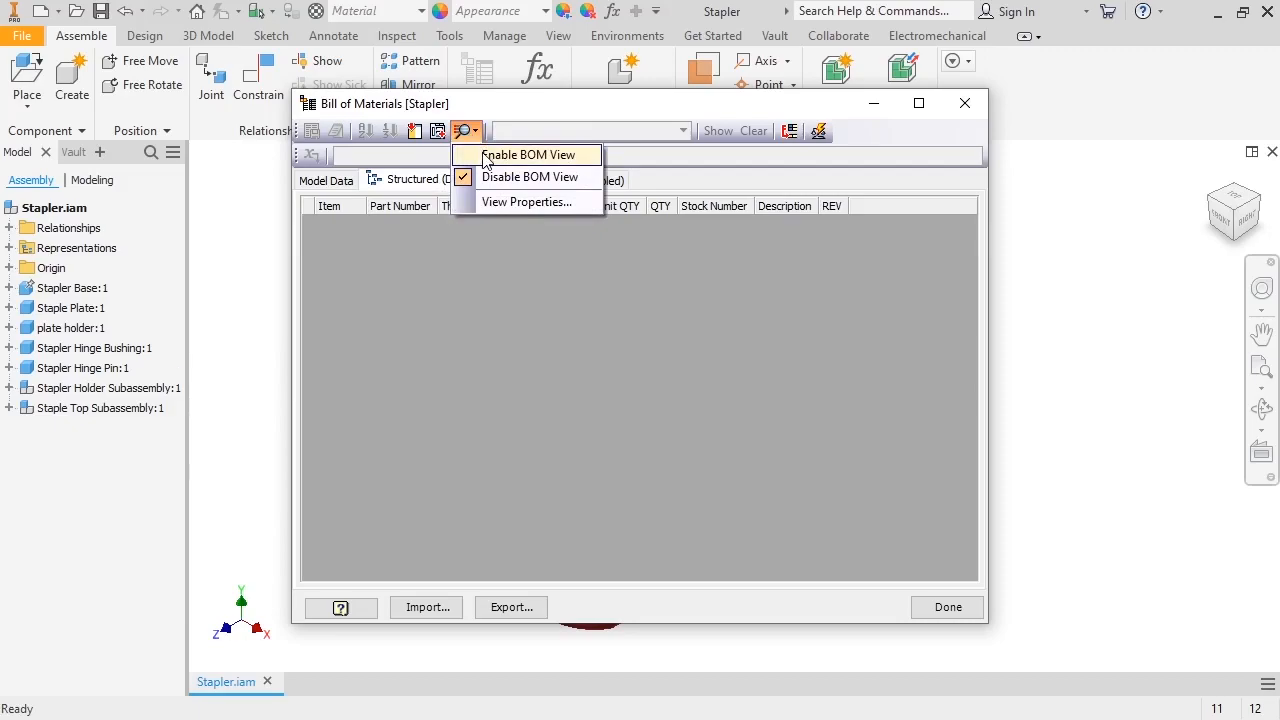
left_click(524, 154)
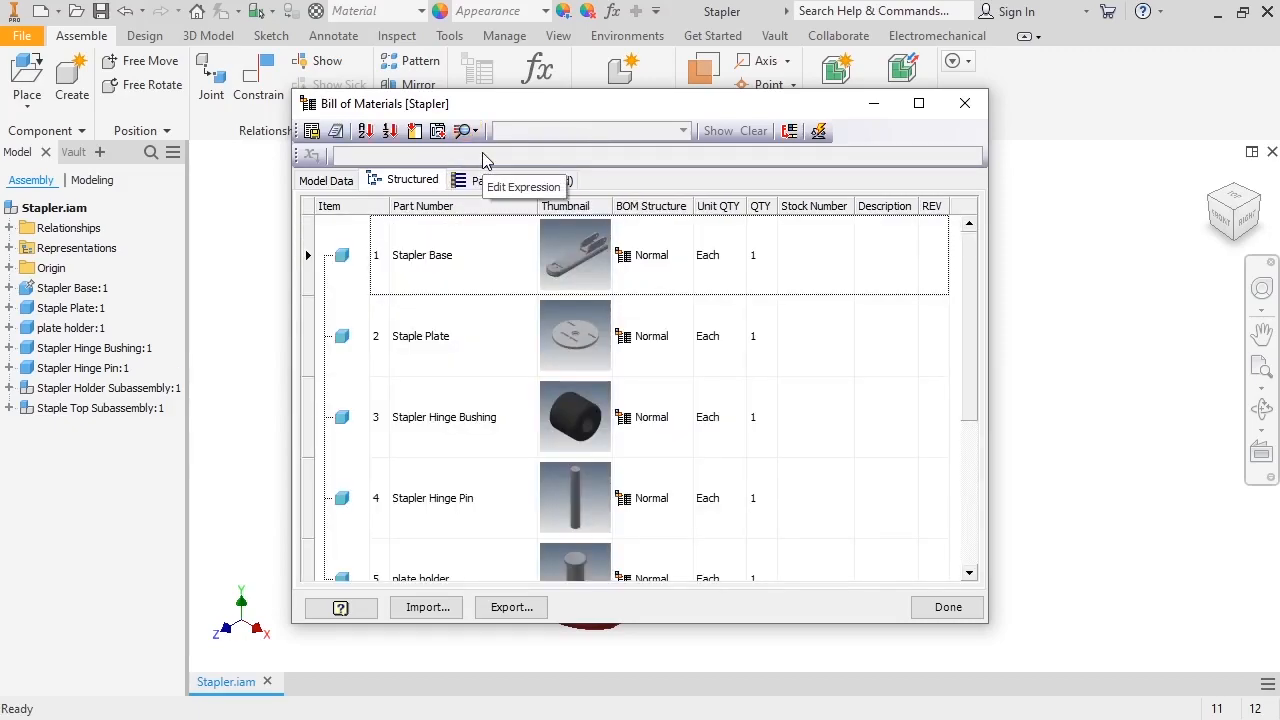
mouse_move(800, 264)
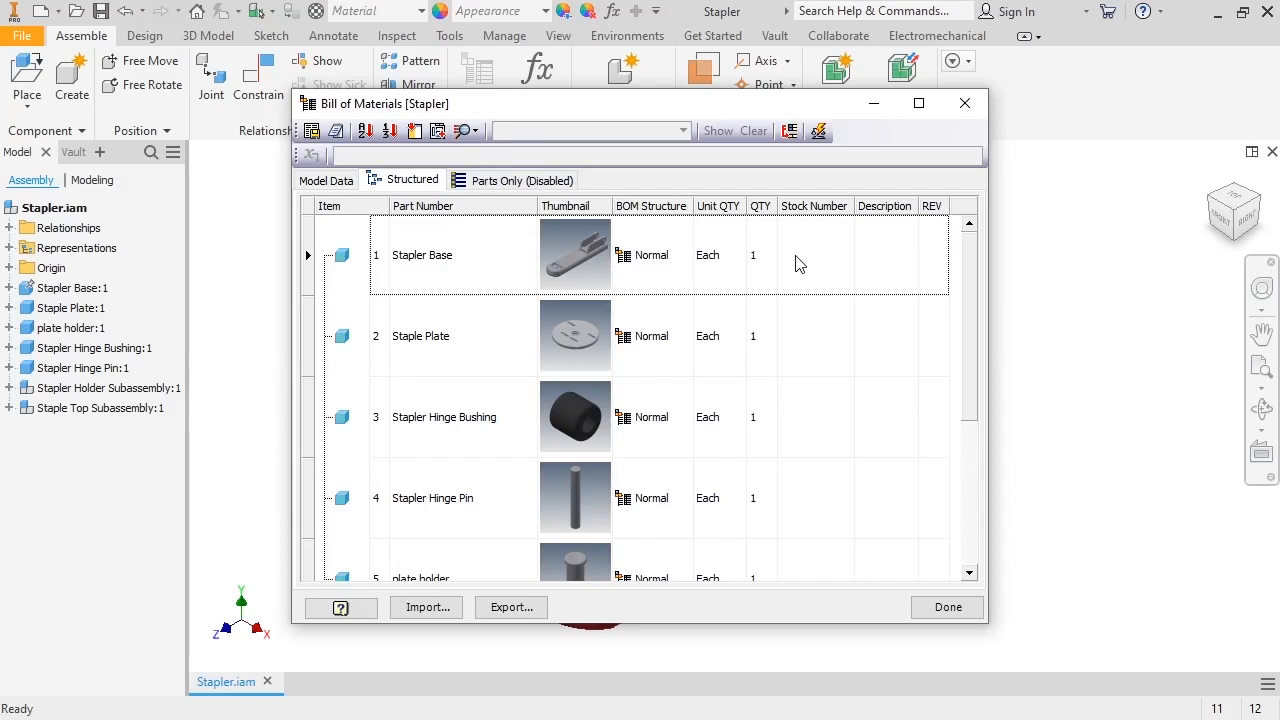
scroll("down", 3)
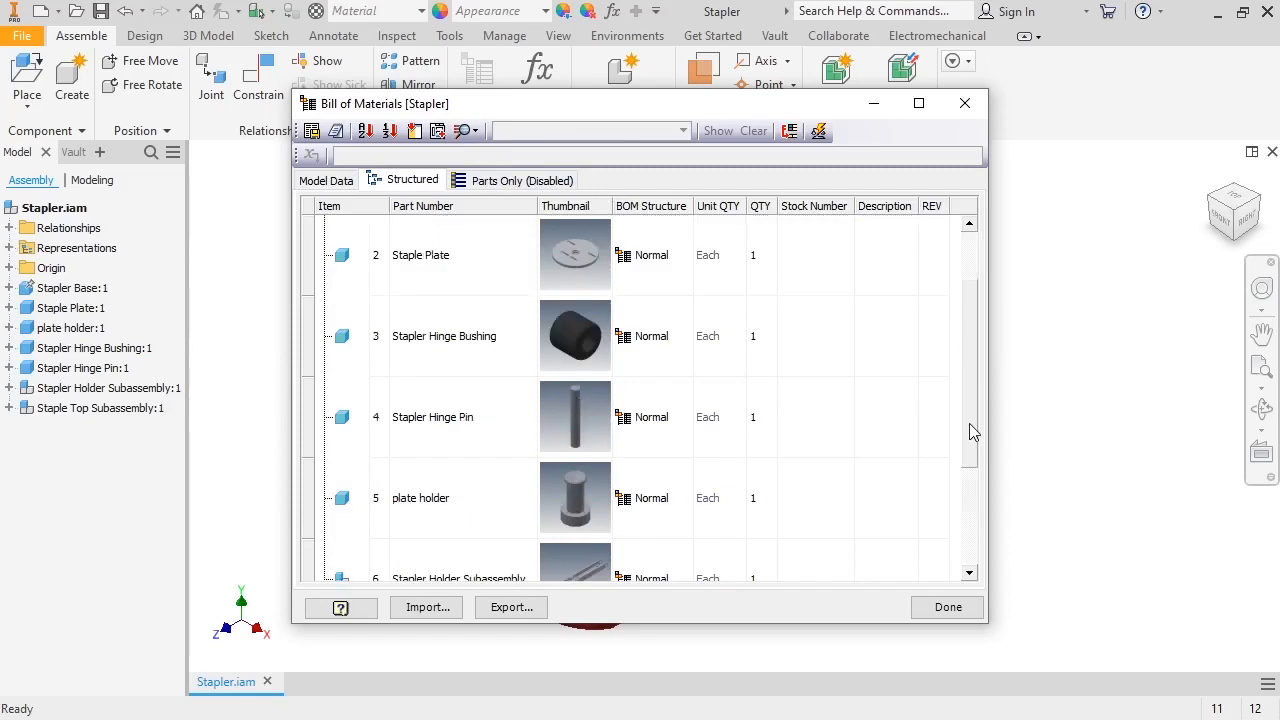
scroll("down", 3)
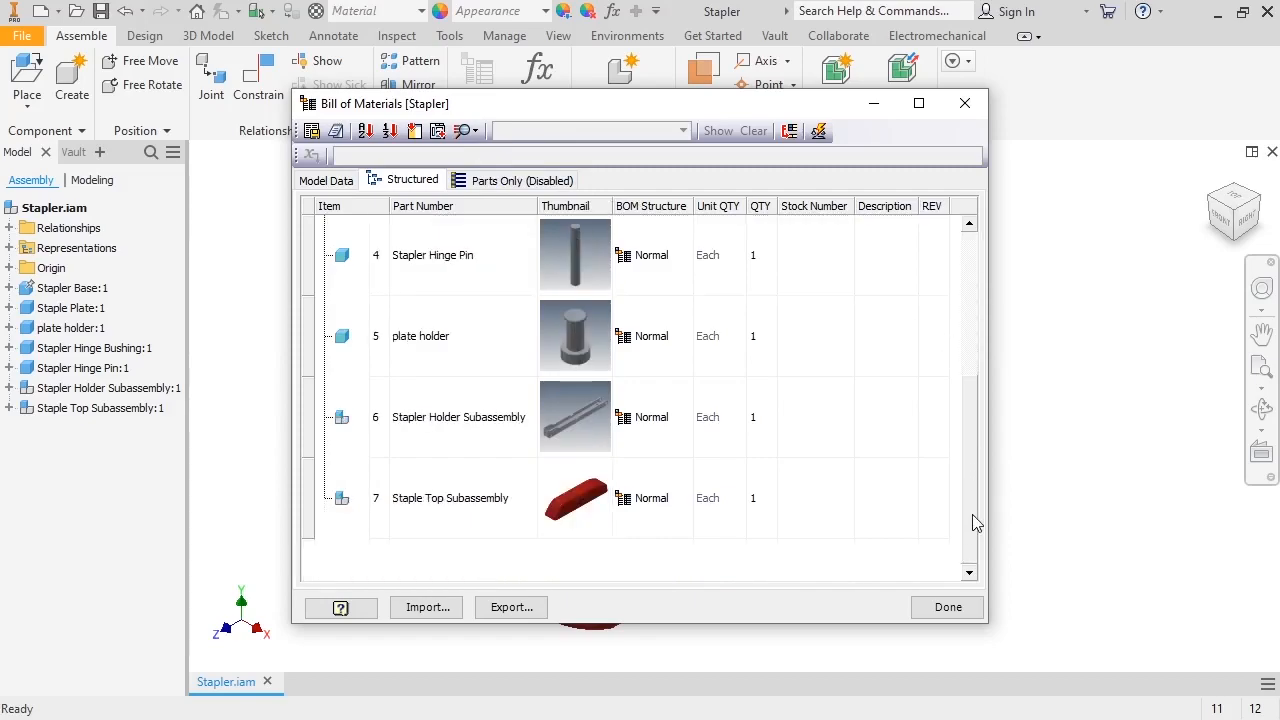
left_click(816, 498)
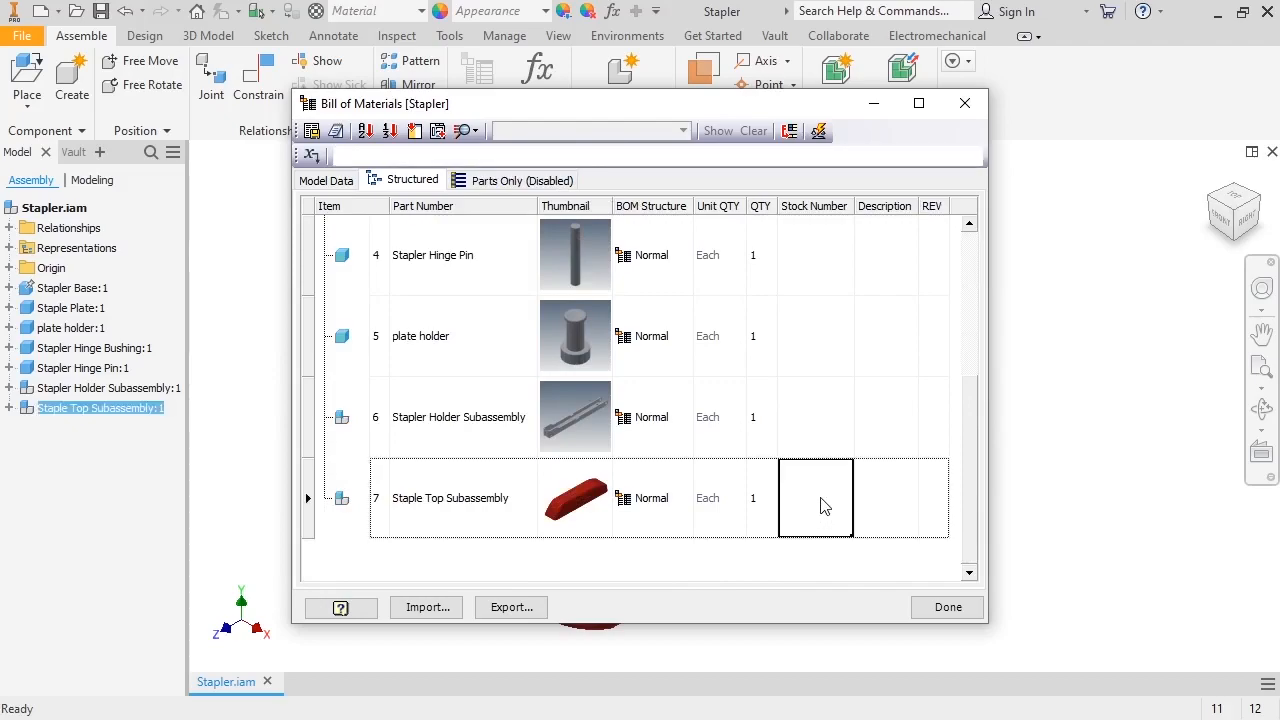
left_click(814, 418)
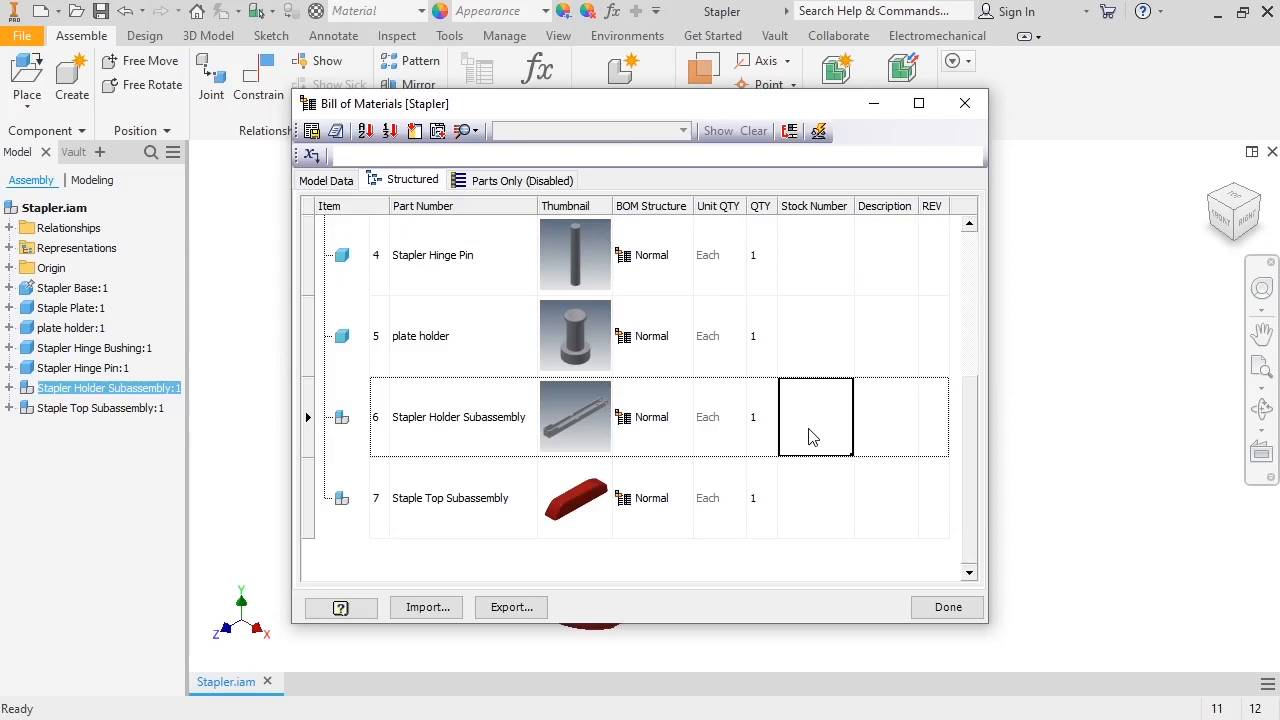
Set the Structured view properties' Level to All Levels and apply it.
left_click(464, 132)
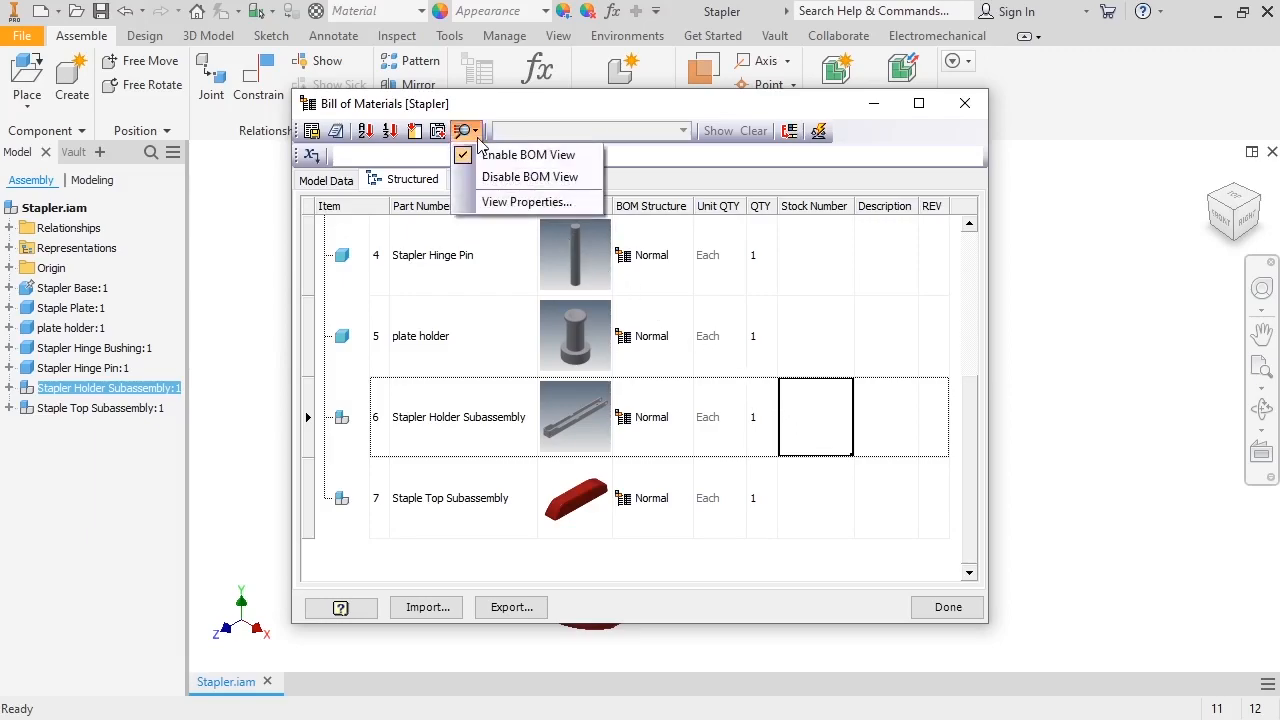
mouse_move(528, 176)
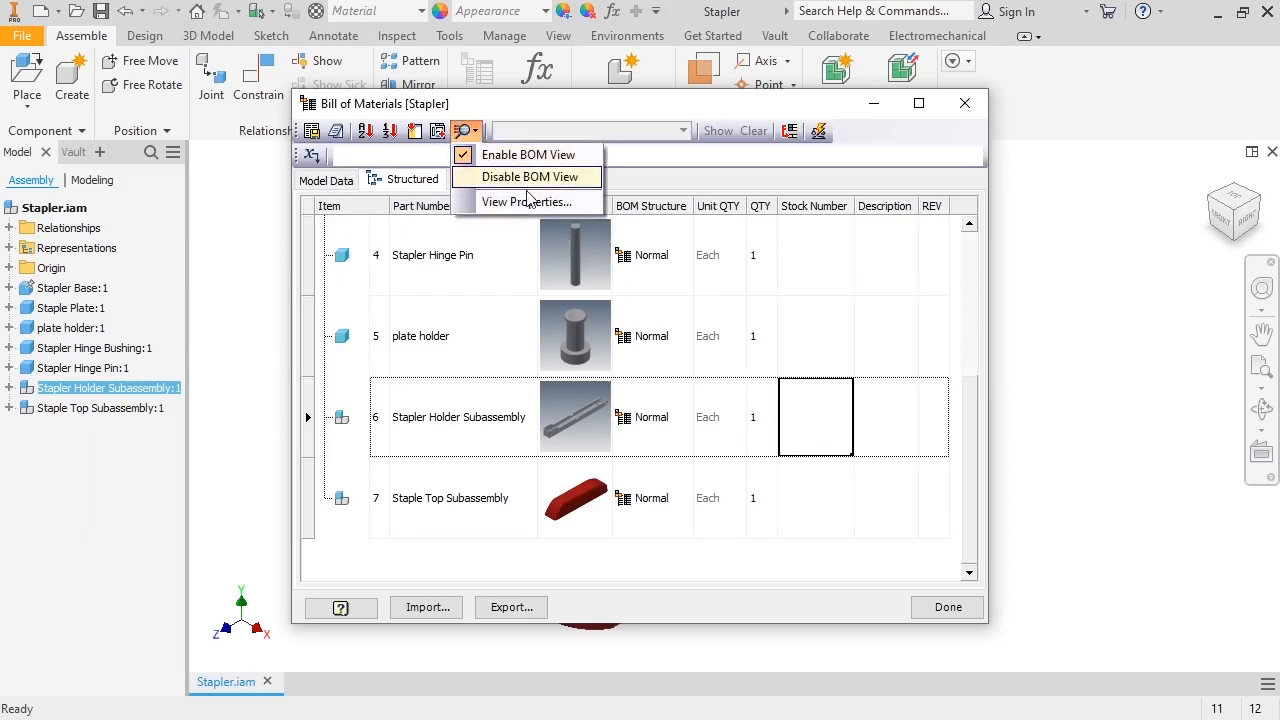
left_click(528, 200)
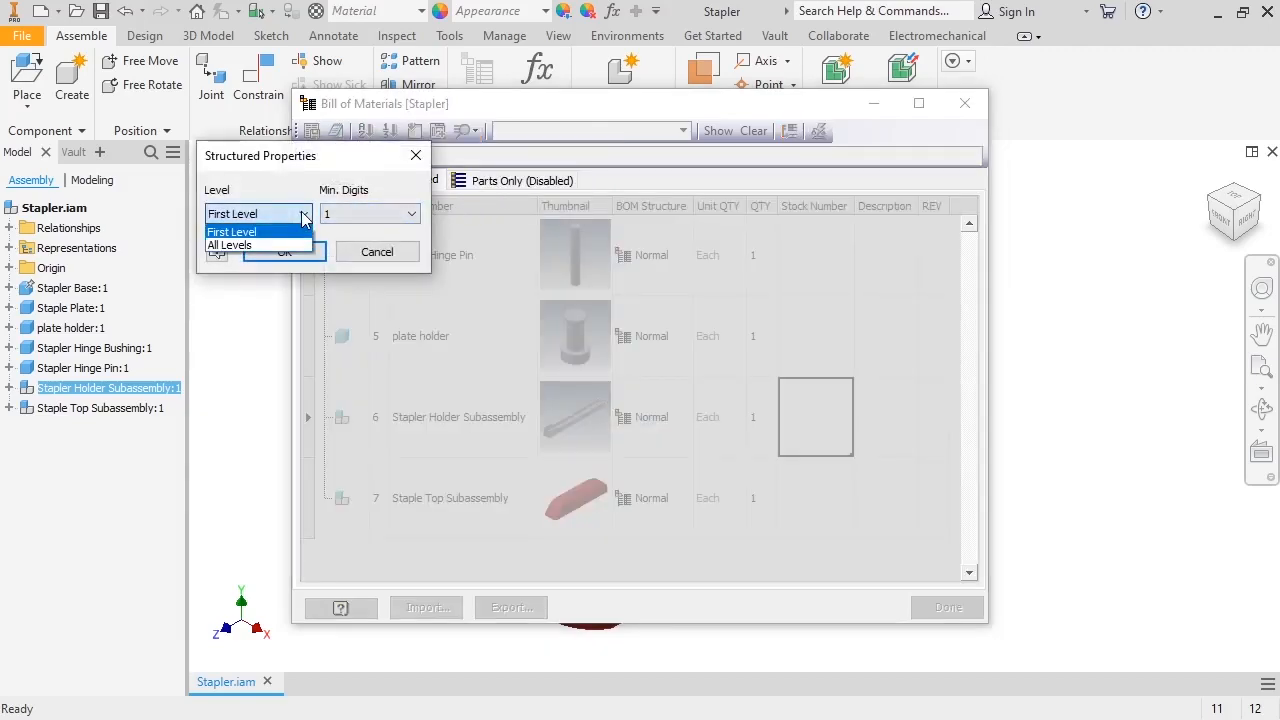
mouse_move(230, 244)
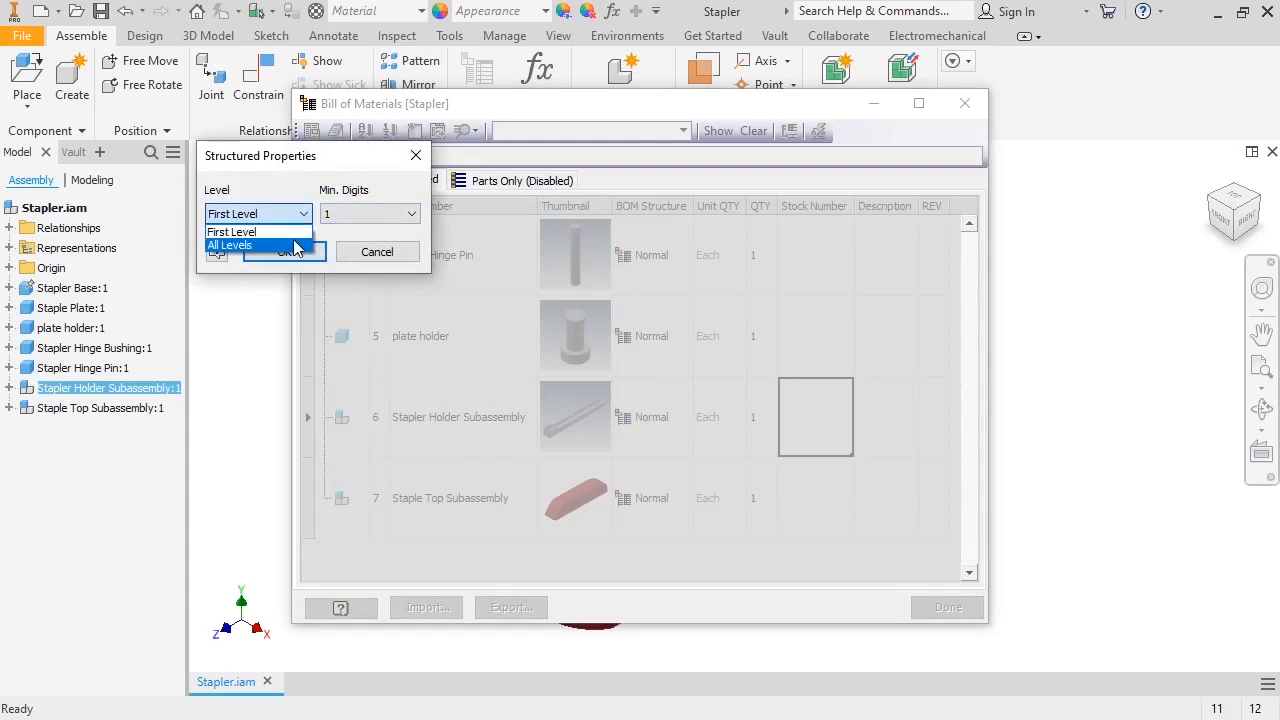
left_click(230, 244)
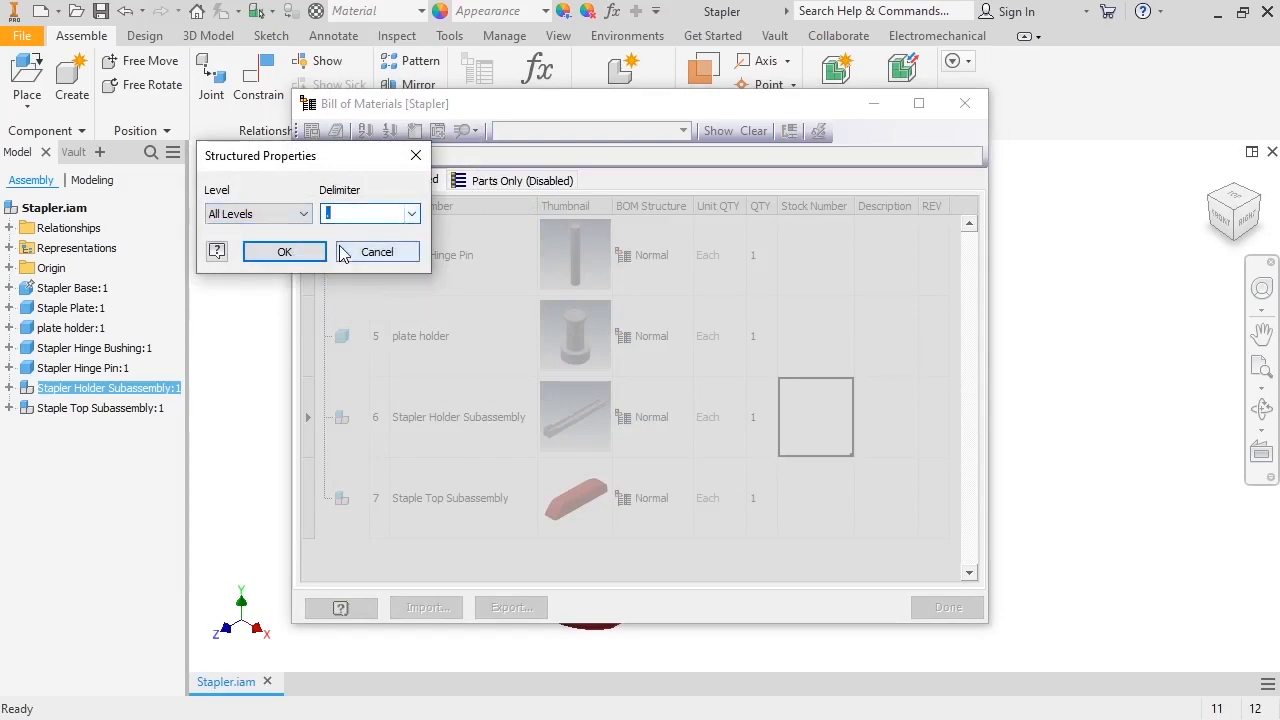
left_click(284, 252)
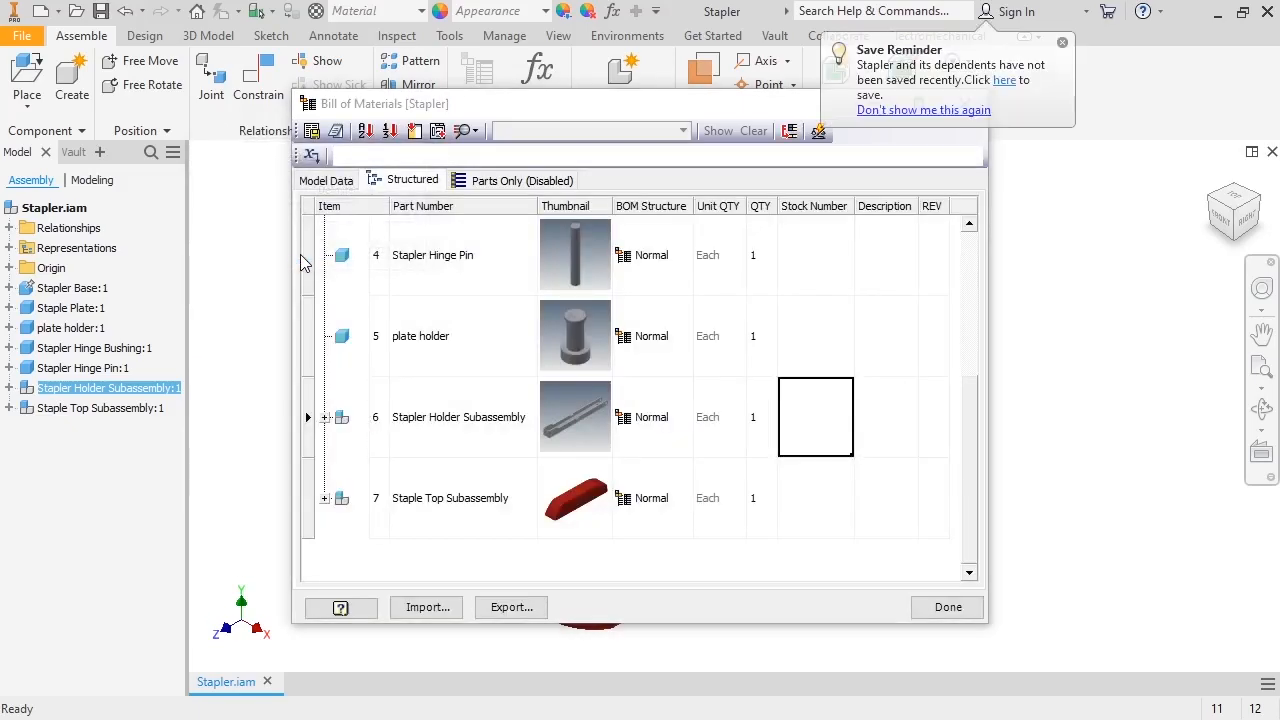
left_click(324, 418)
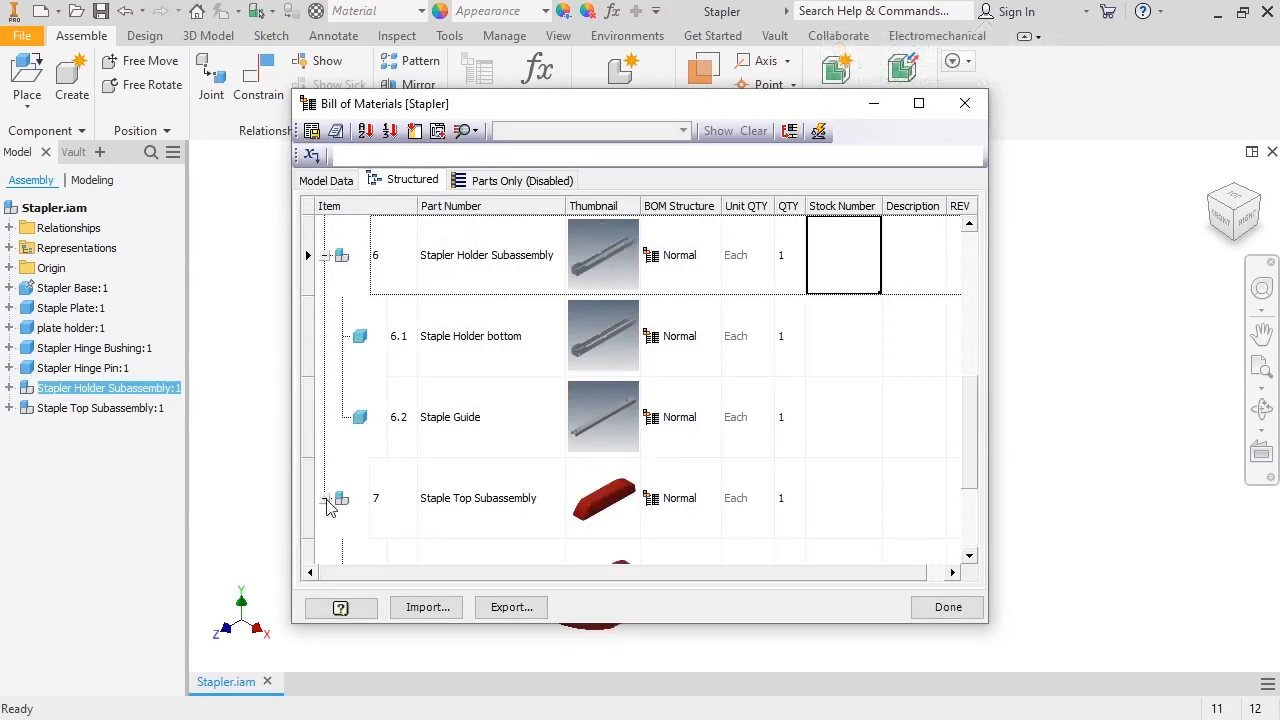
left_click(332, 498)
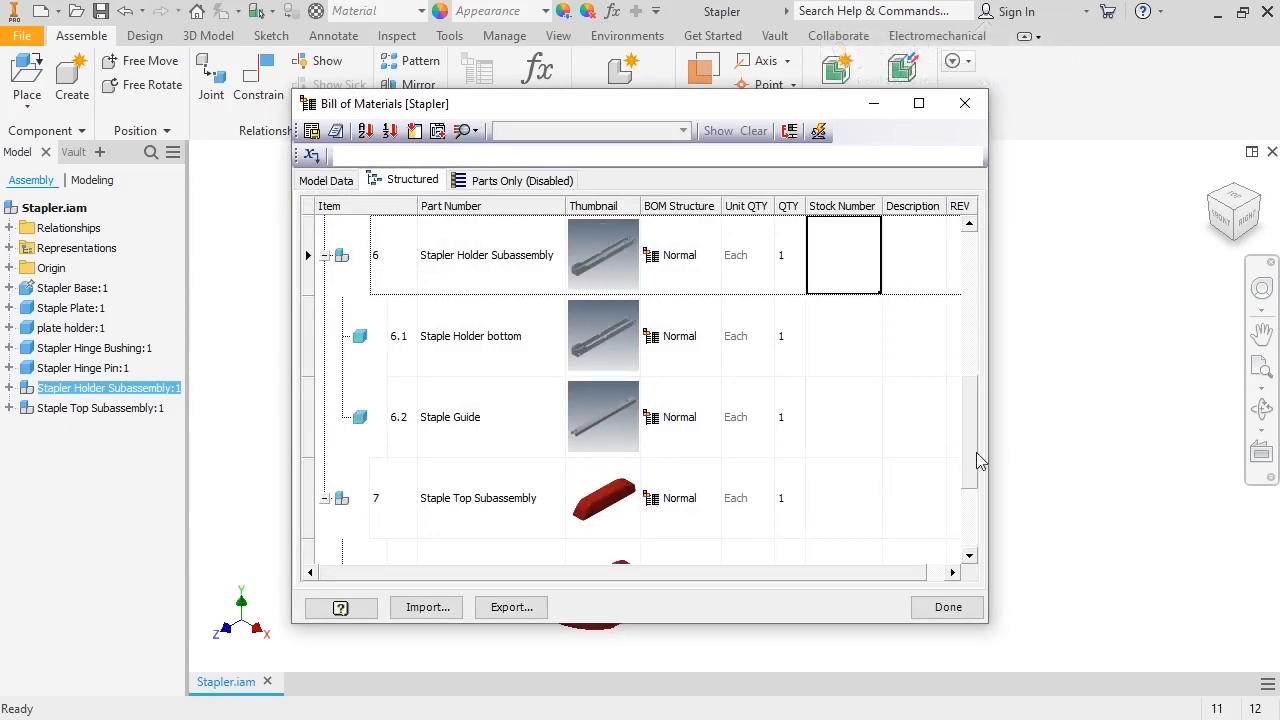
scroll("down", 3)
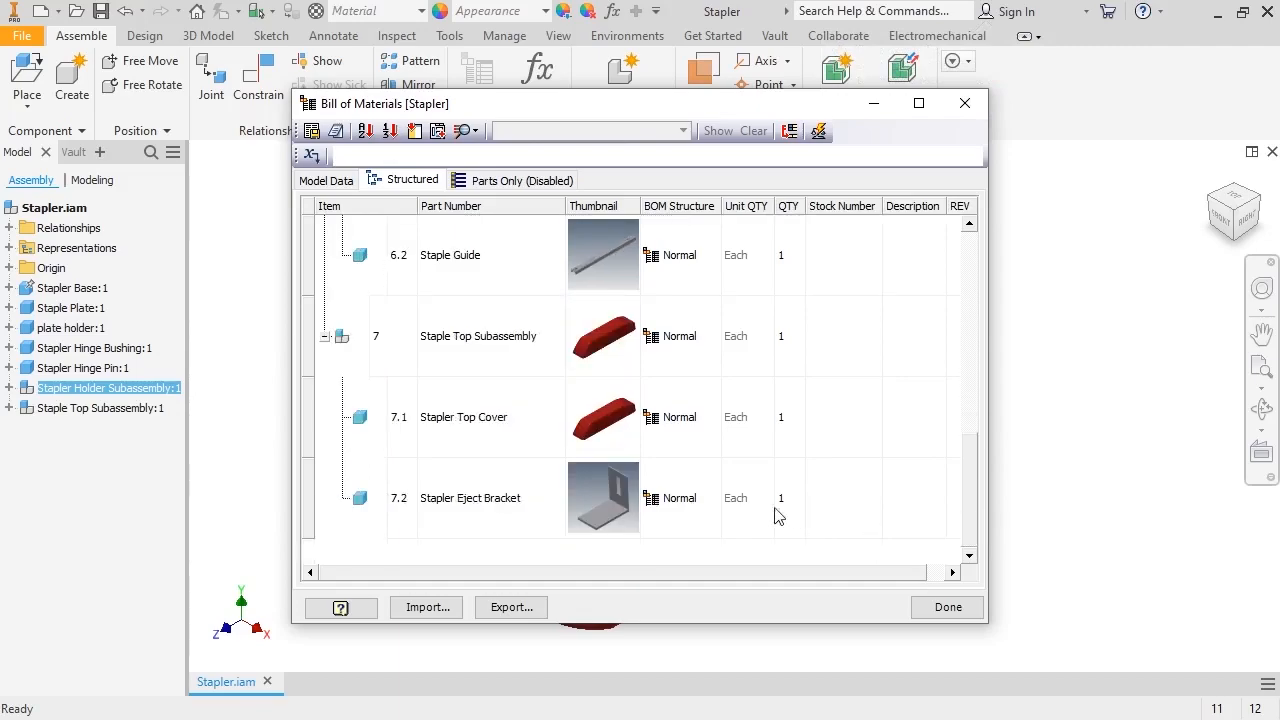
mouse_move(392, 432)
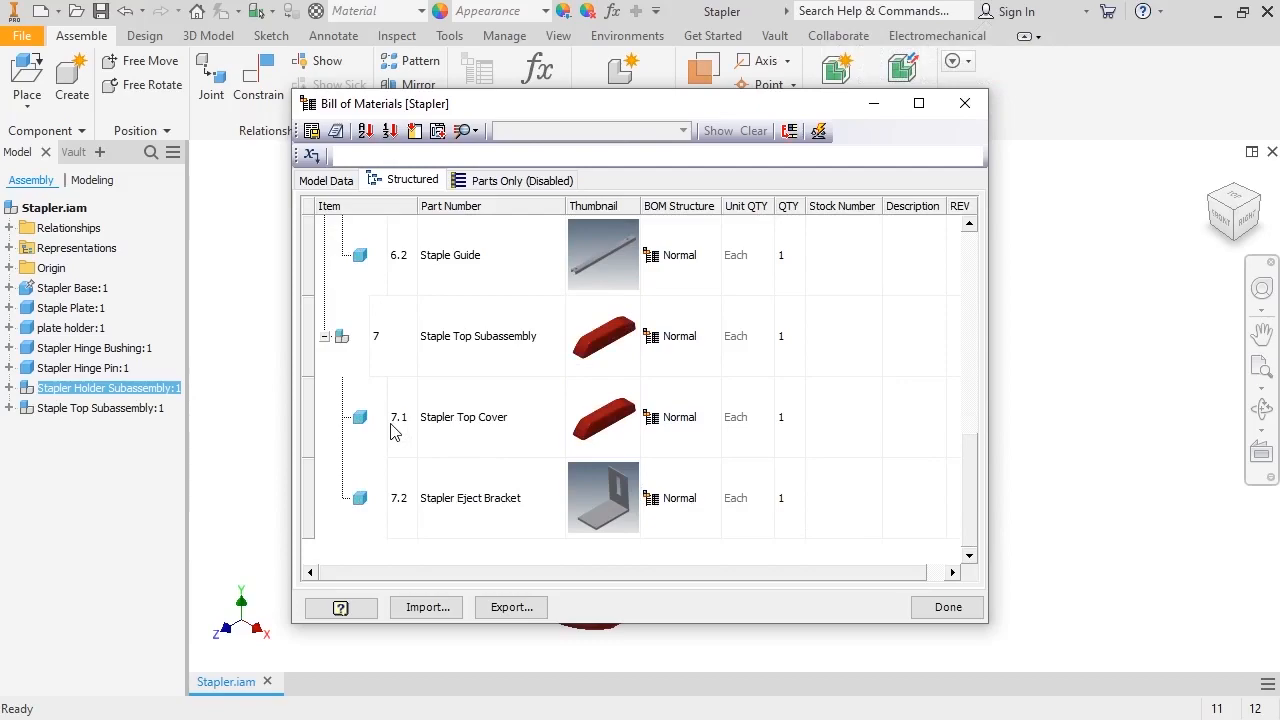
mouse_move(404, 430)
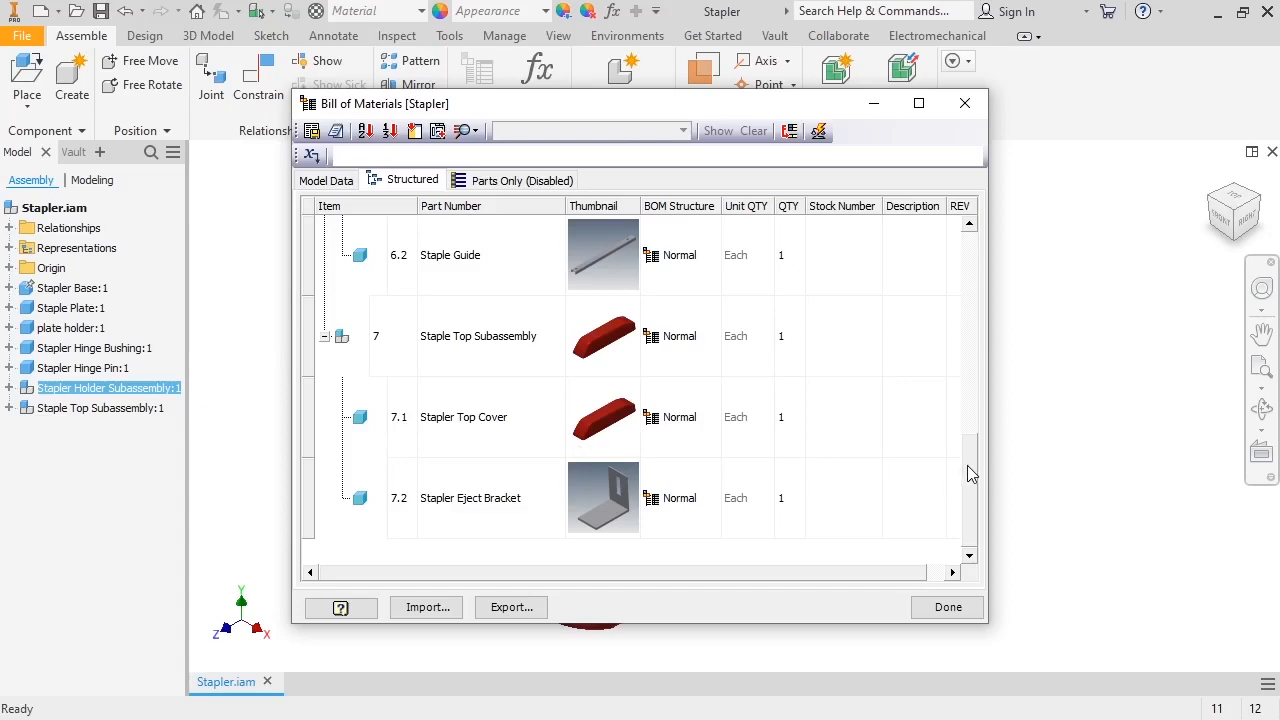
scroll("up", 3)
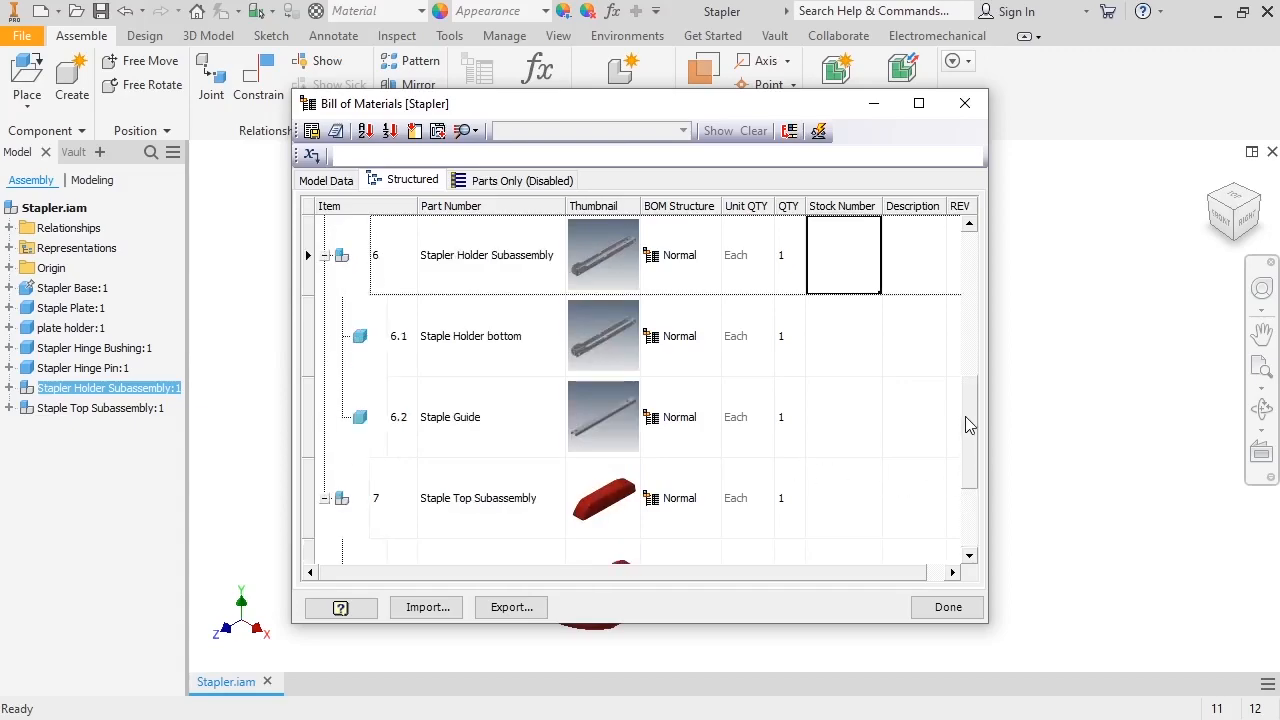
mouse_move(866, 264)
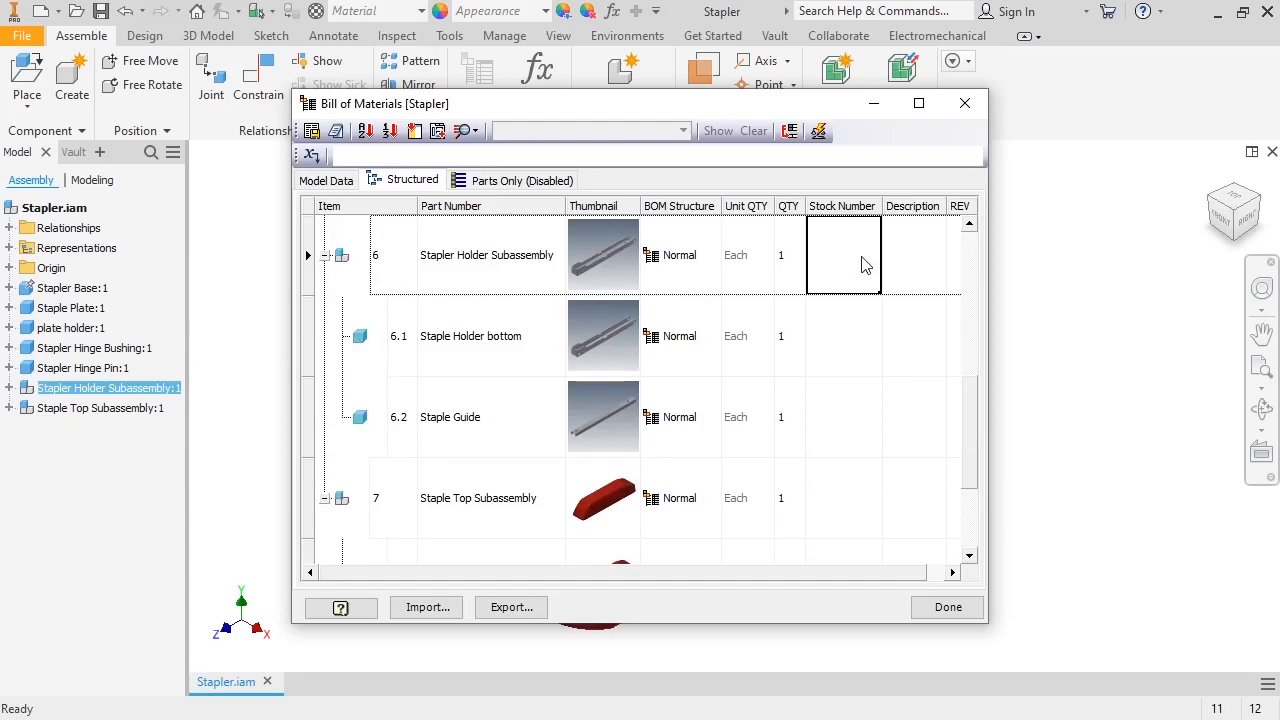
mouse_move(856, 256)
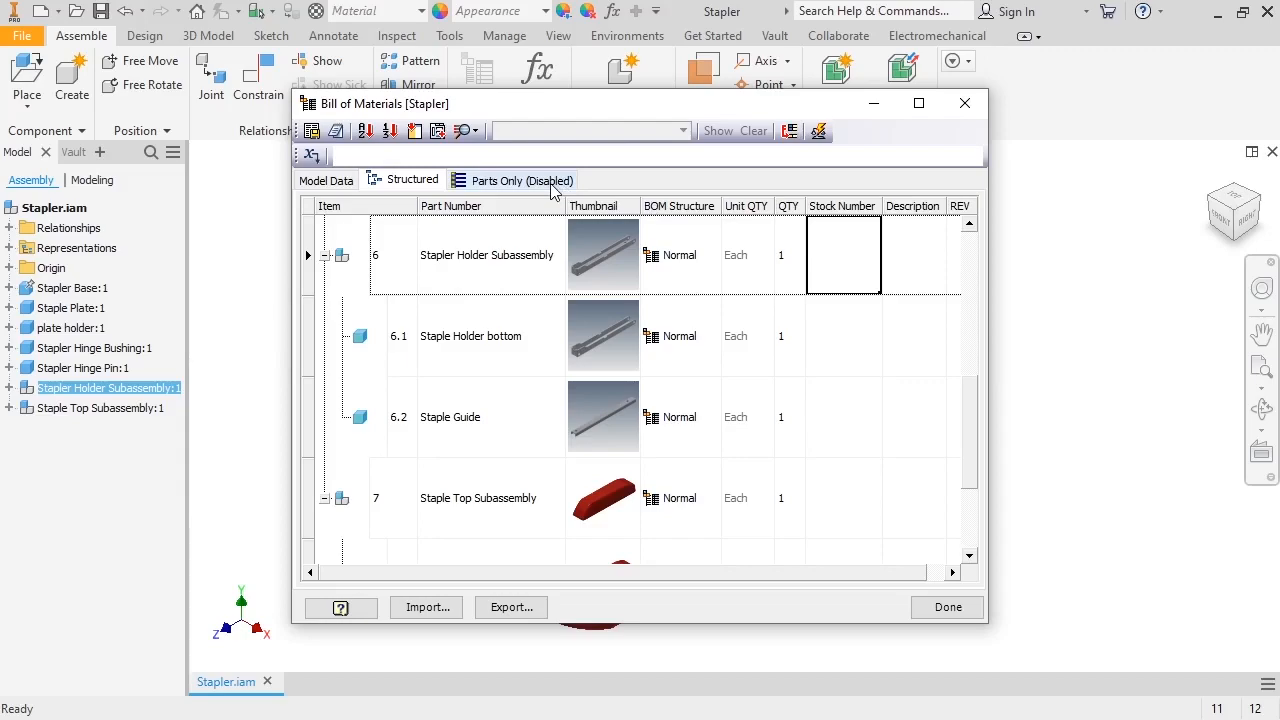
Enable the Parts Only BOM view and scroll its nine parts from Stapler Base to Stapler Eject Bracket.
left_click(462, 132)
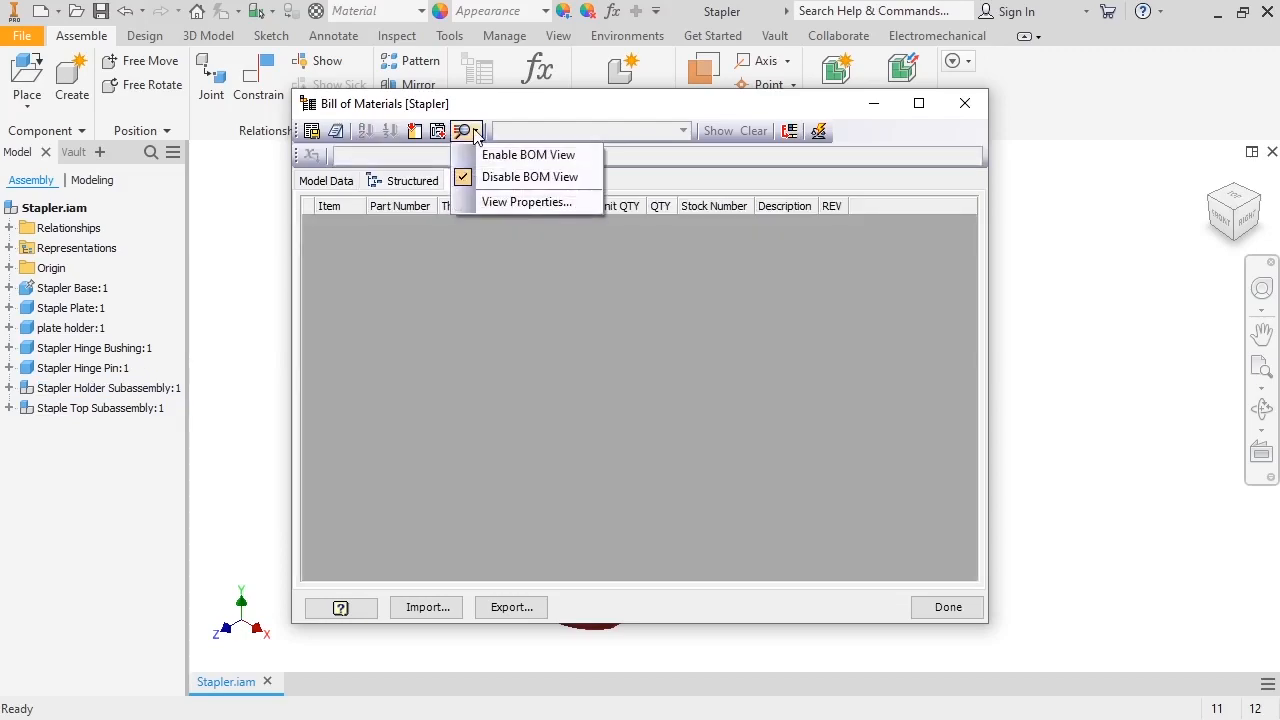
left_click(528, 154)
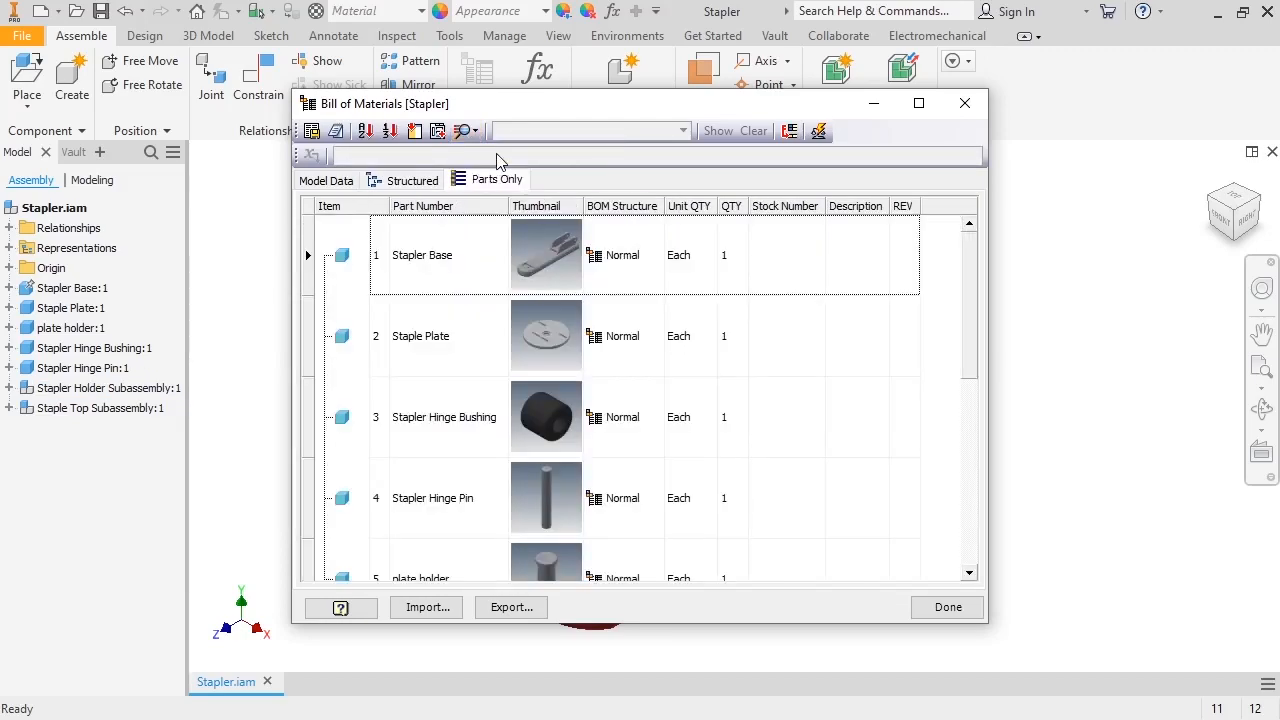
scroll("down", 3)
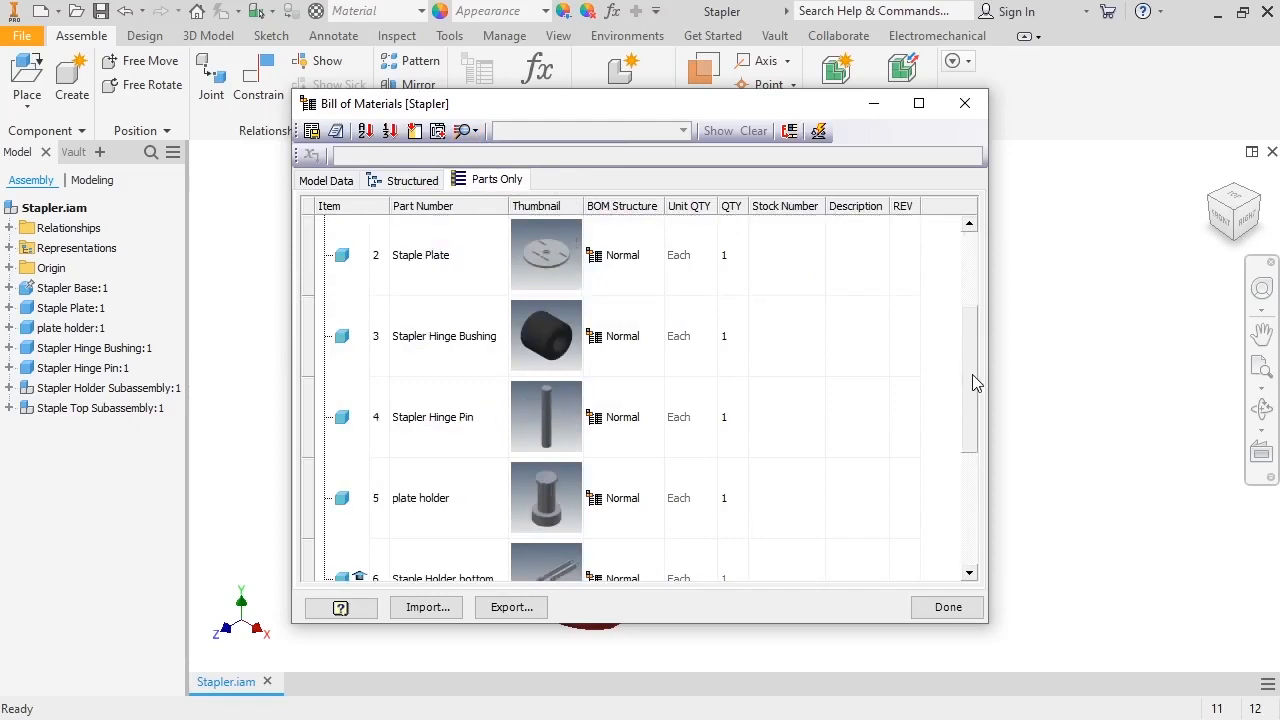
scroll("down", 3)
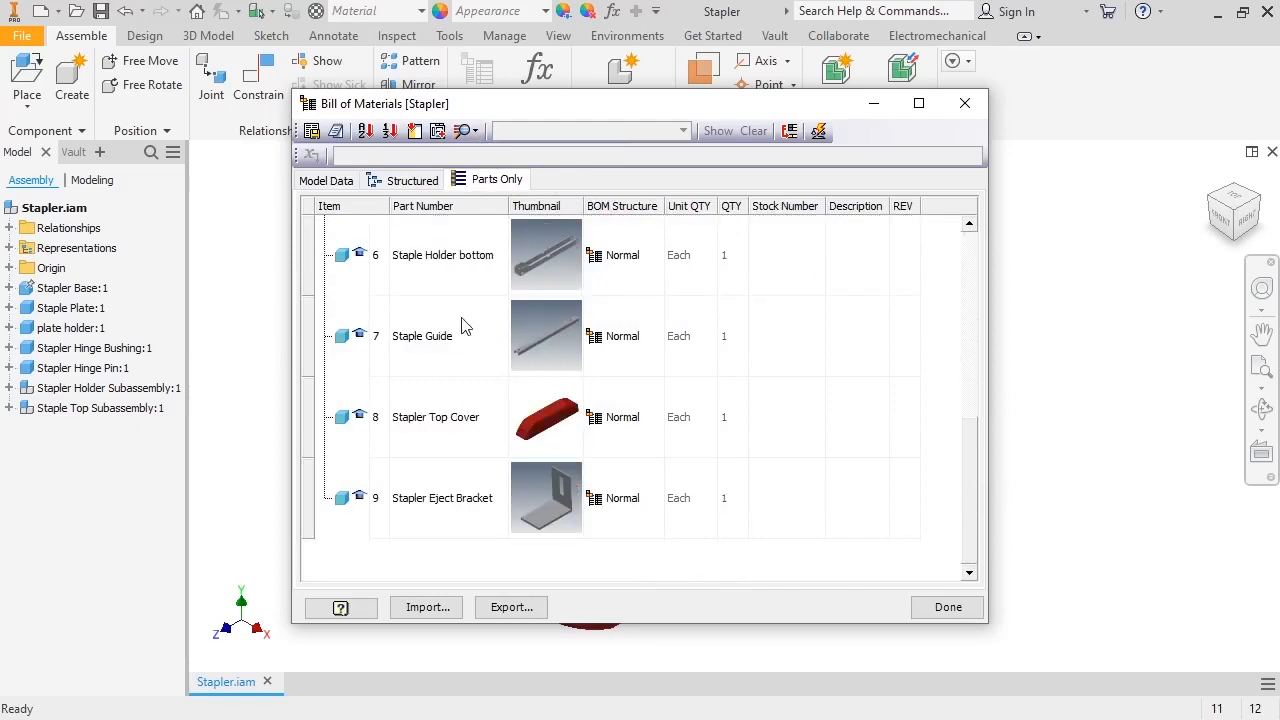
mouse_move(360, 384)
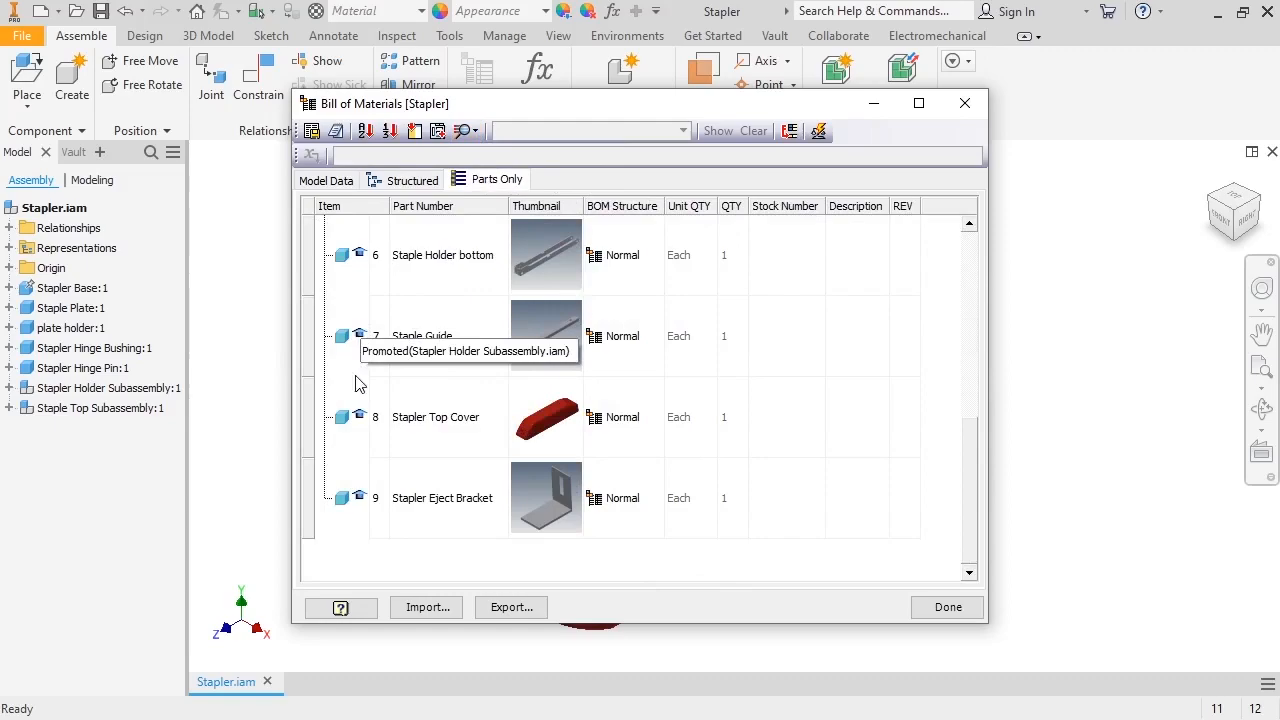
mouse_move(360, 544)
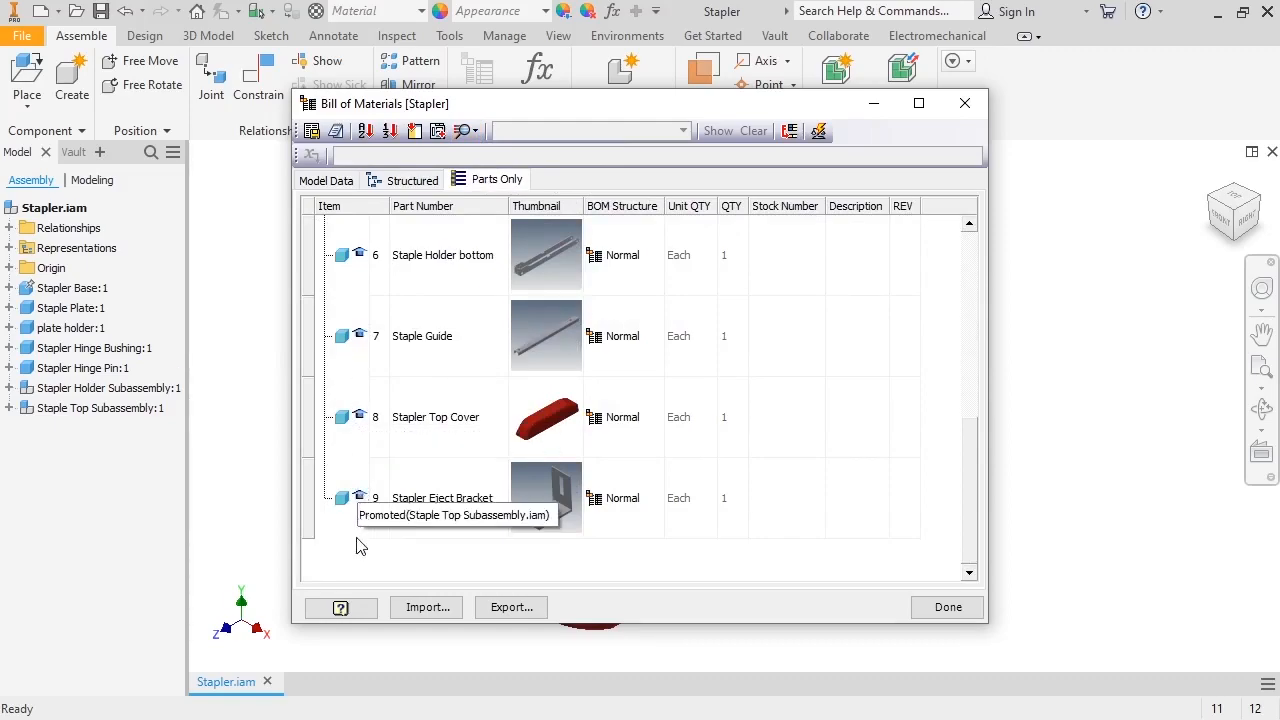
mouse_move(360, 552)
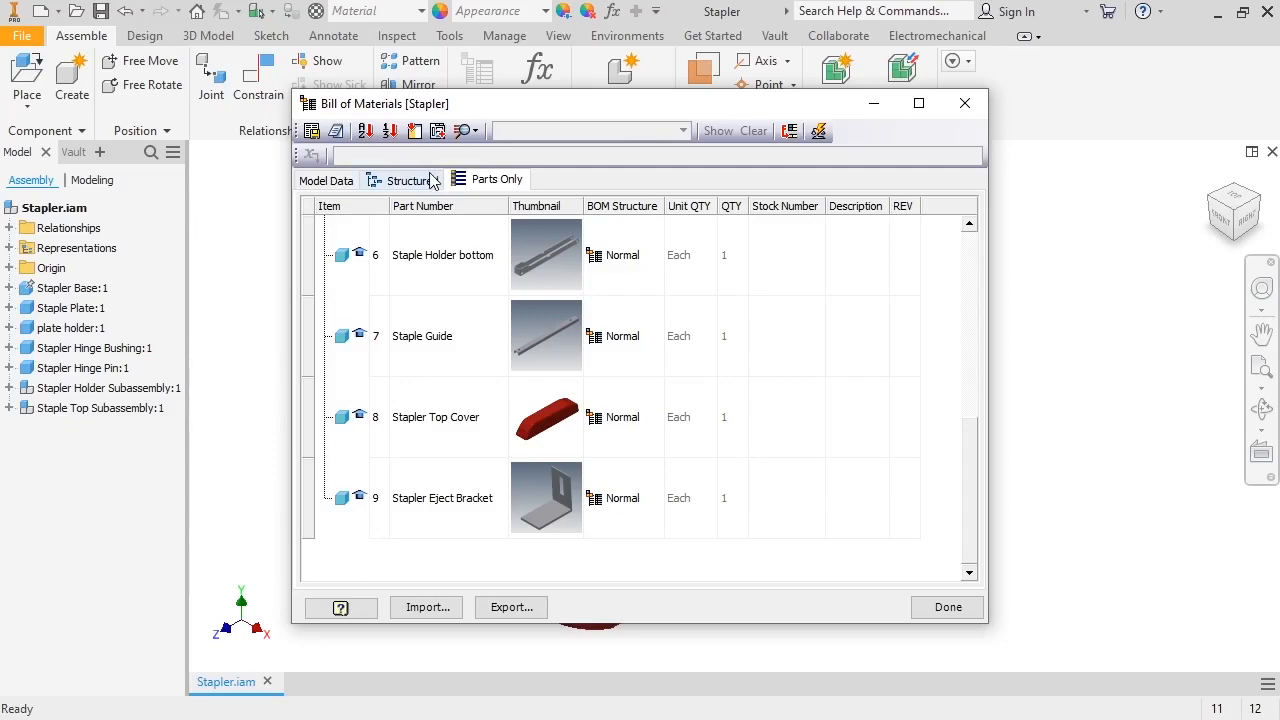
From the Structured view, open Stapler Holder Subassembly (item 6) in its own window.
left_click(412, 180)
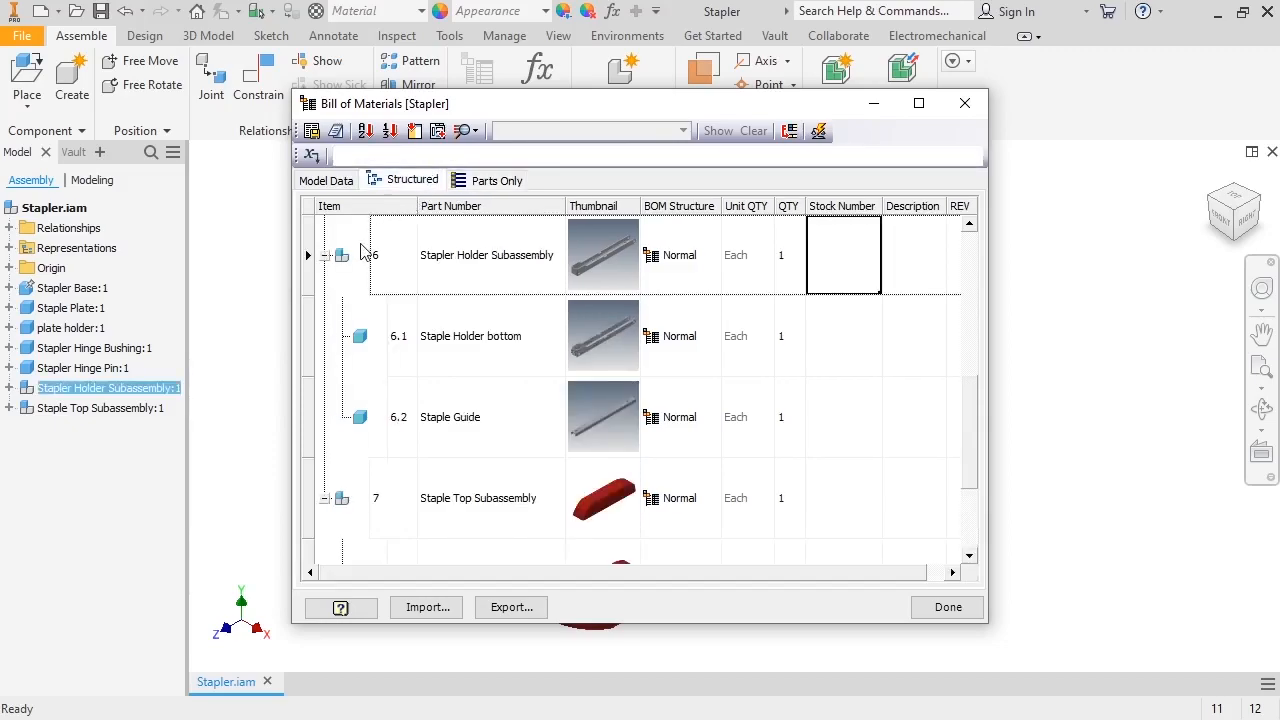
mouse_move(348, 264)
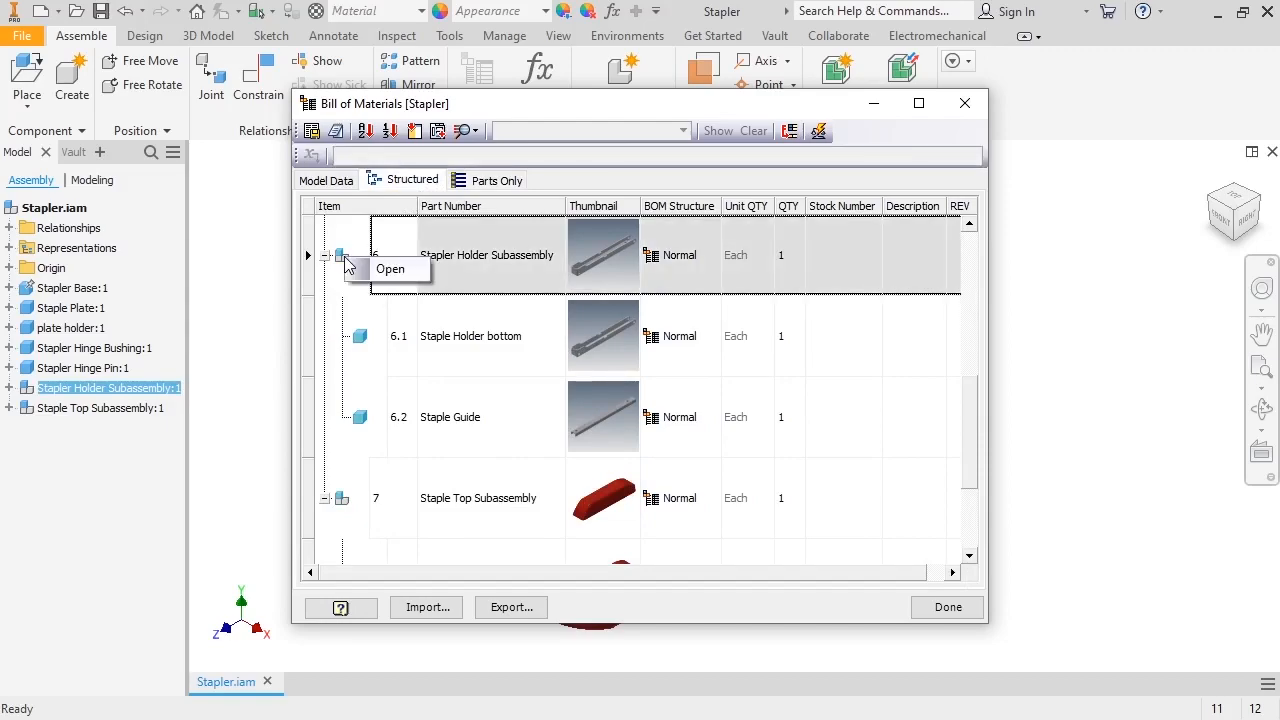
left_click(390, 268)
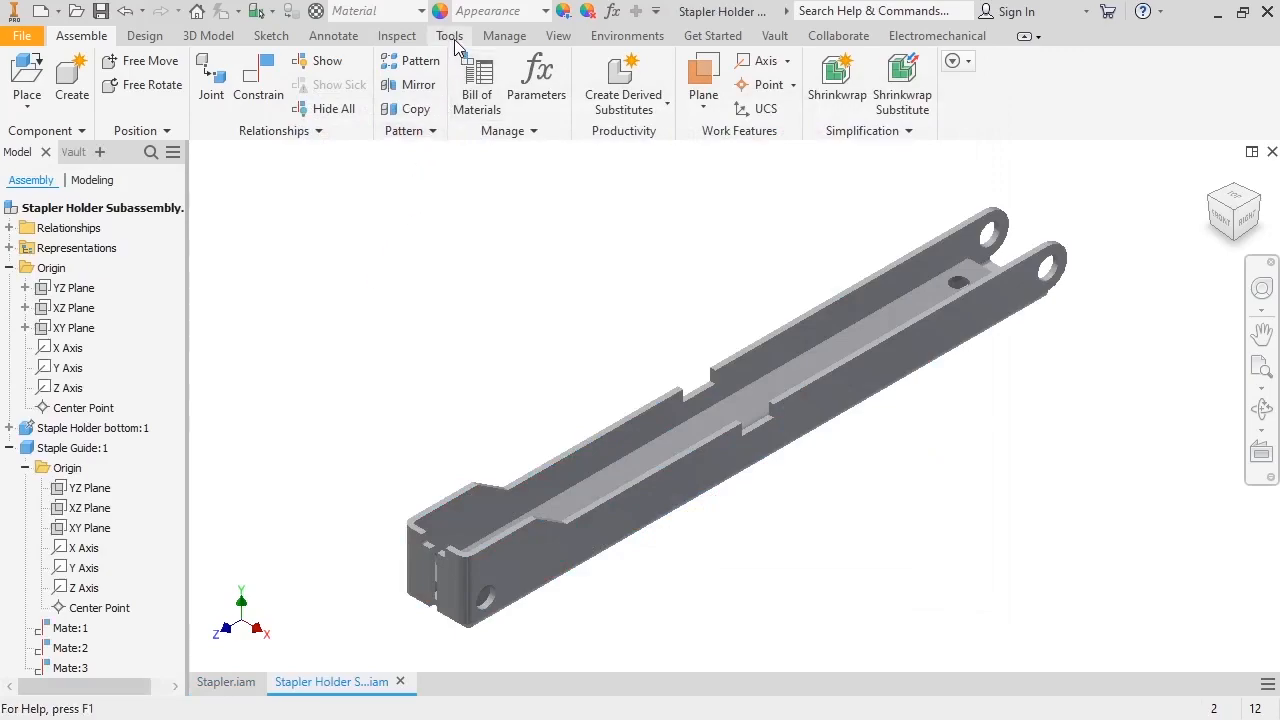
In Document Settings' Bill of Materials page, set Default BOM Structure to Phantom and confirm.
left_click(448, 36)
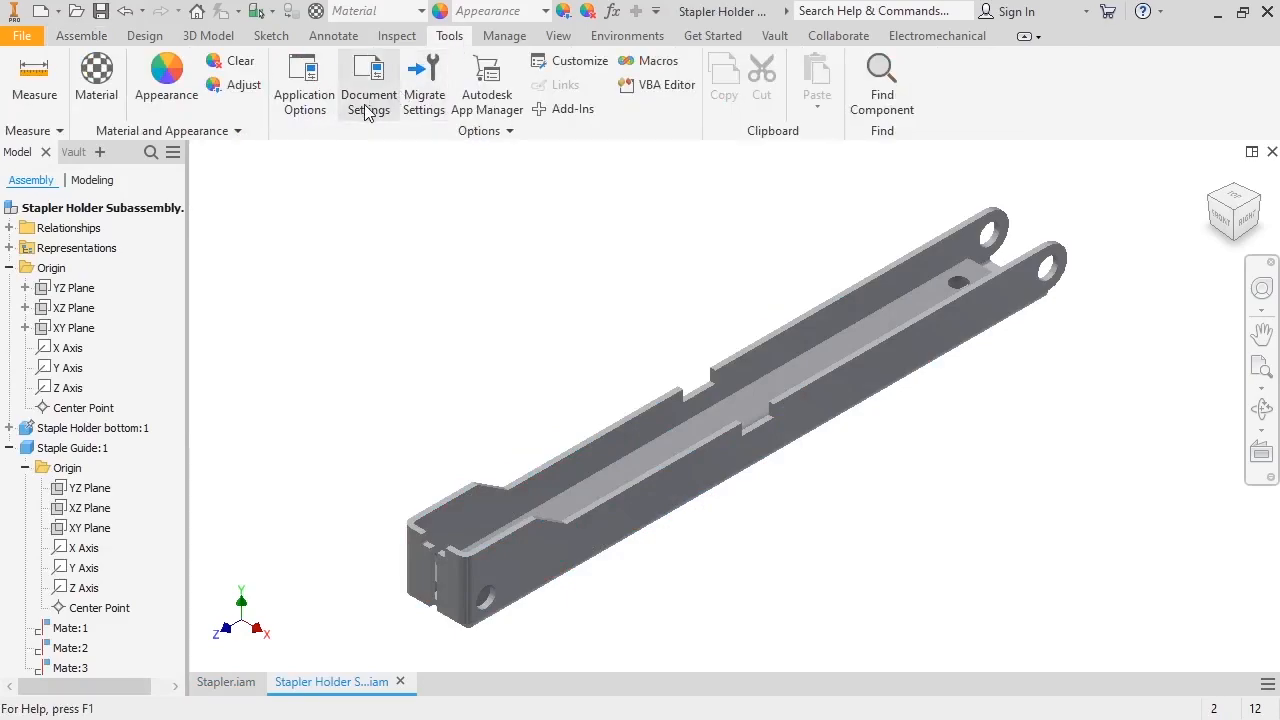
left_click(368, 84)
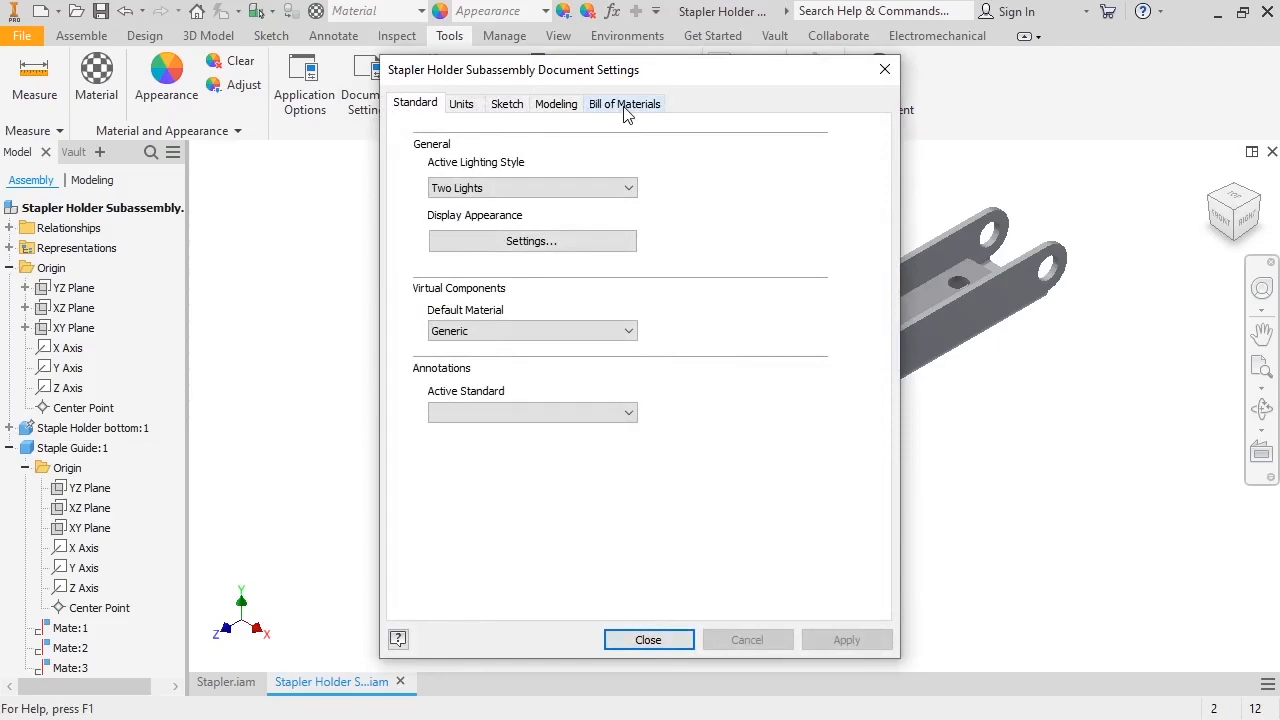
left_click(624, 104)
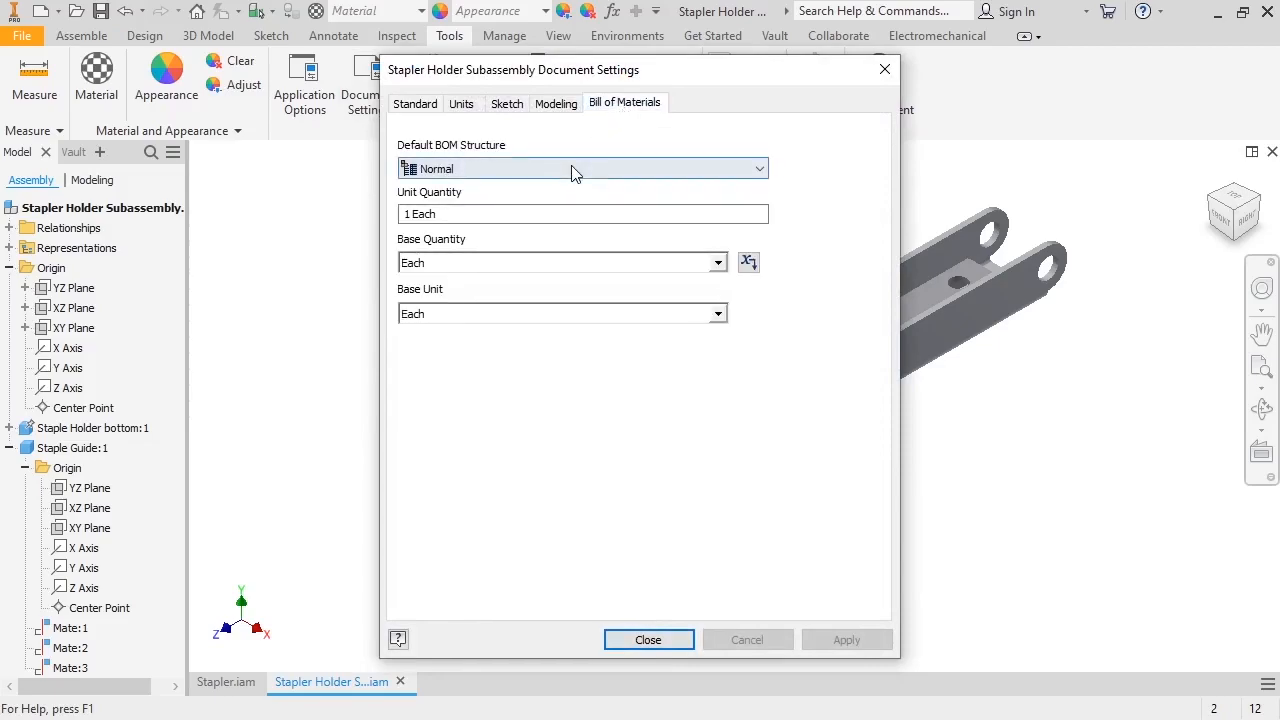
left_click(758, 168)
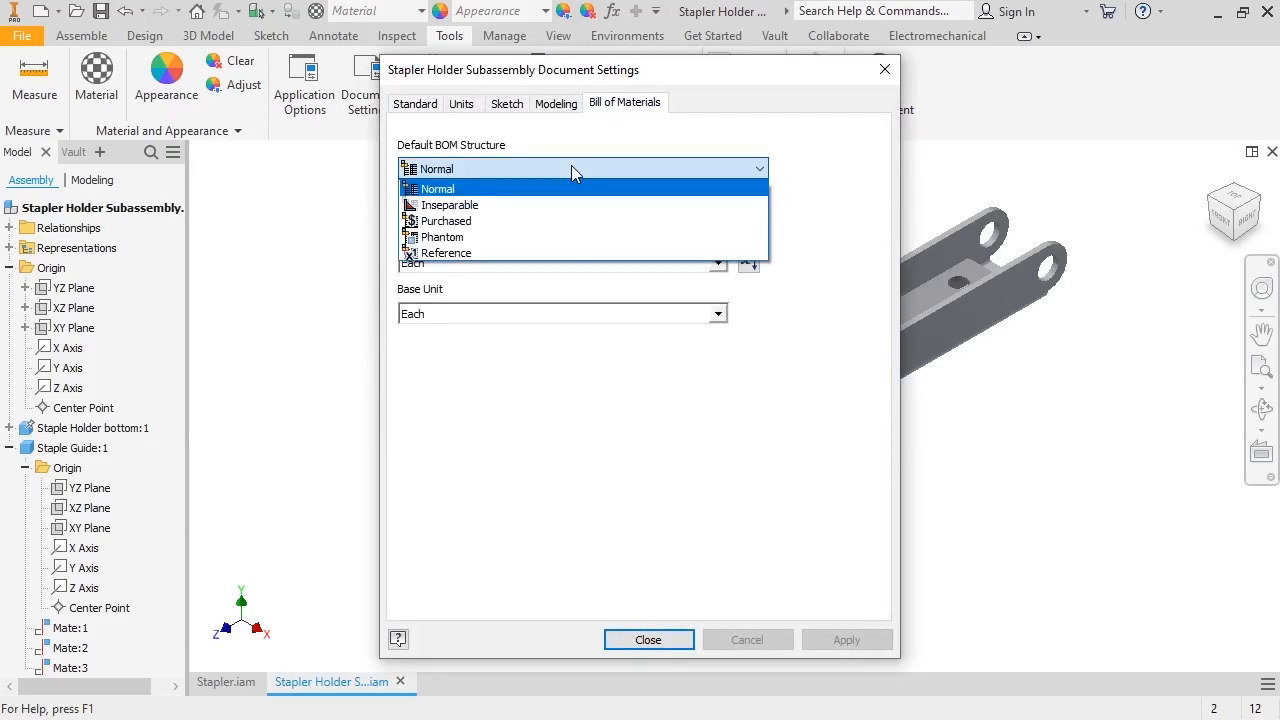
left_click(444, 236)
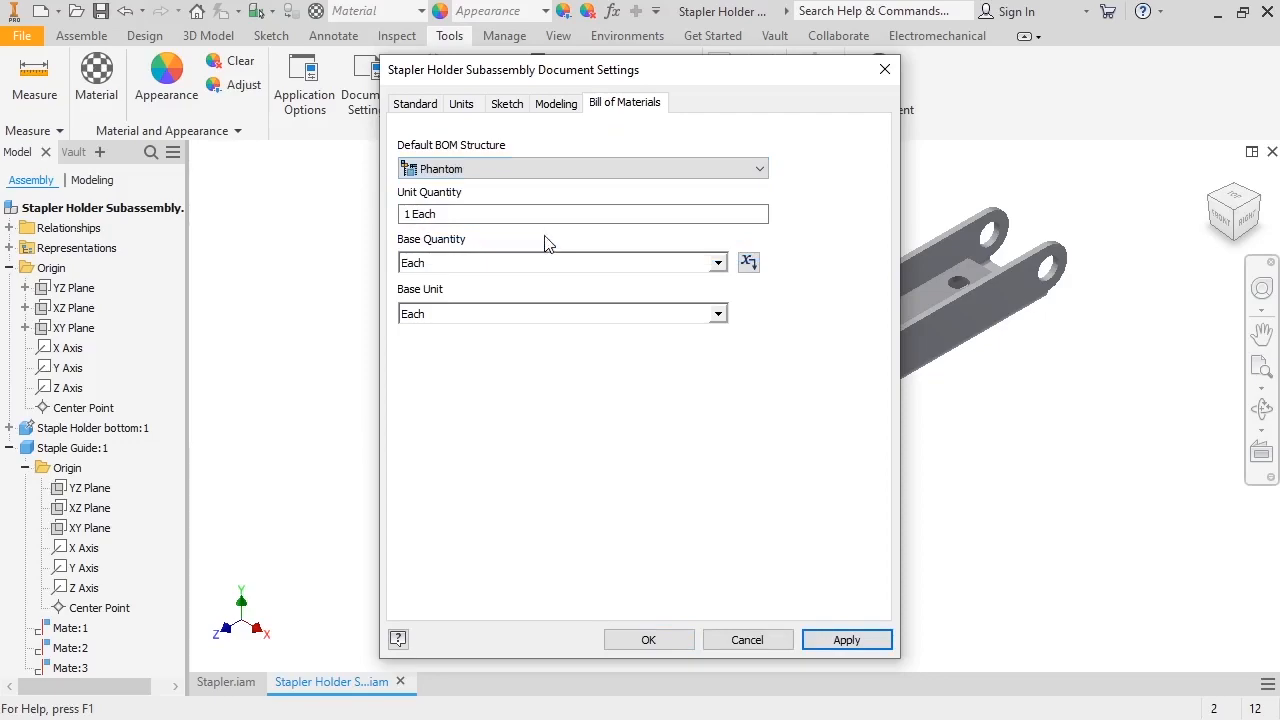
left_click(648, 640)
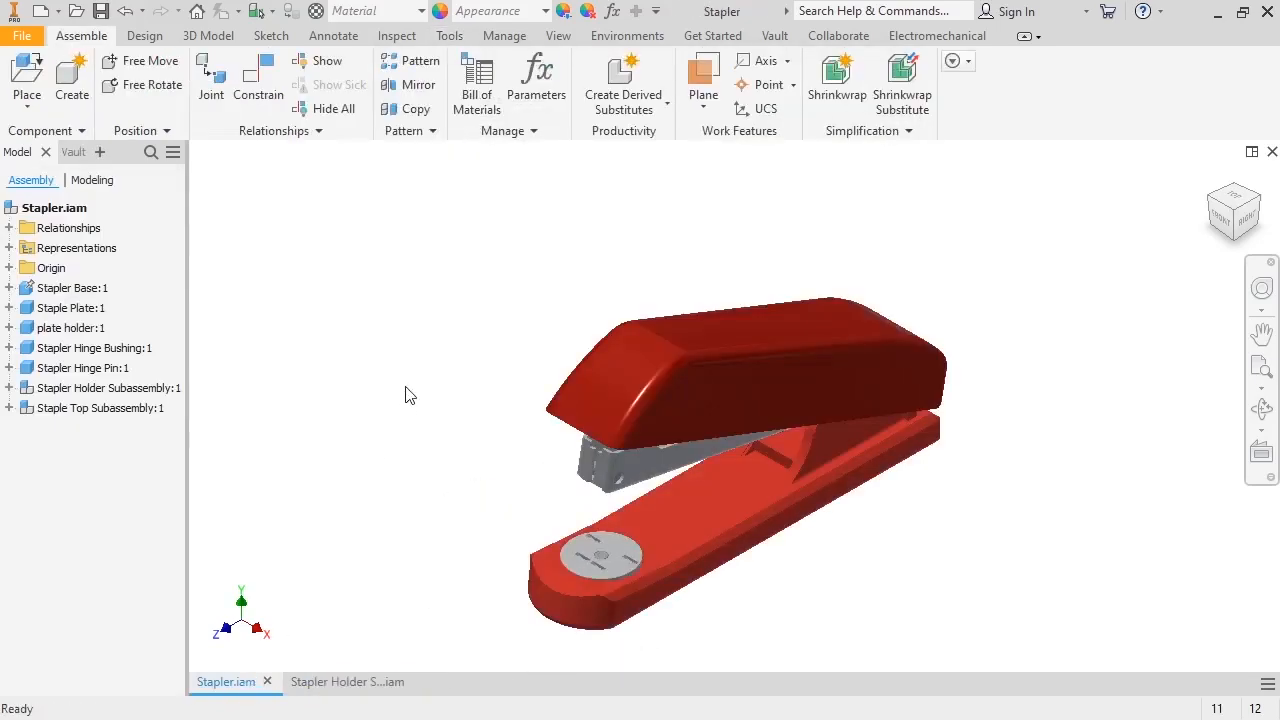
Reopen the stapler BOM showing Staple Holder bottom and Staple Guide as items 8 and 9, and expand Staple Top Subassembly.
left_click(476, 80)
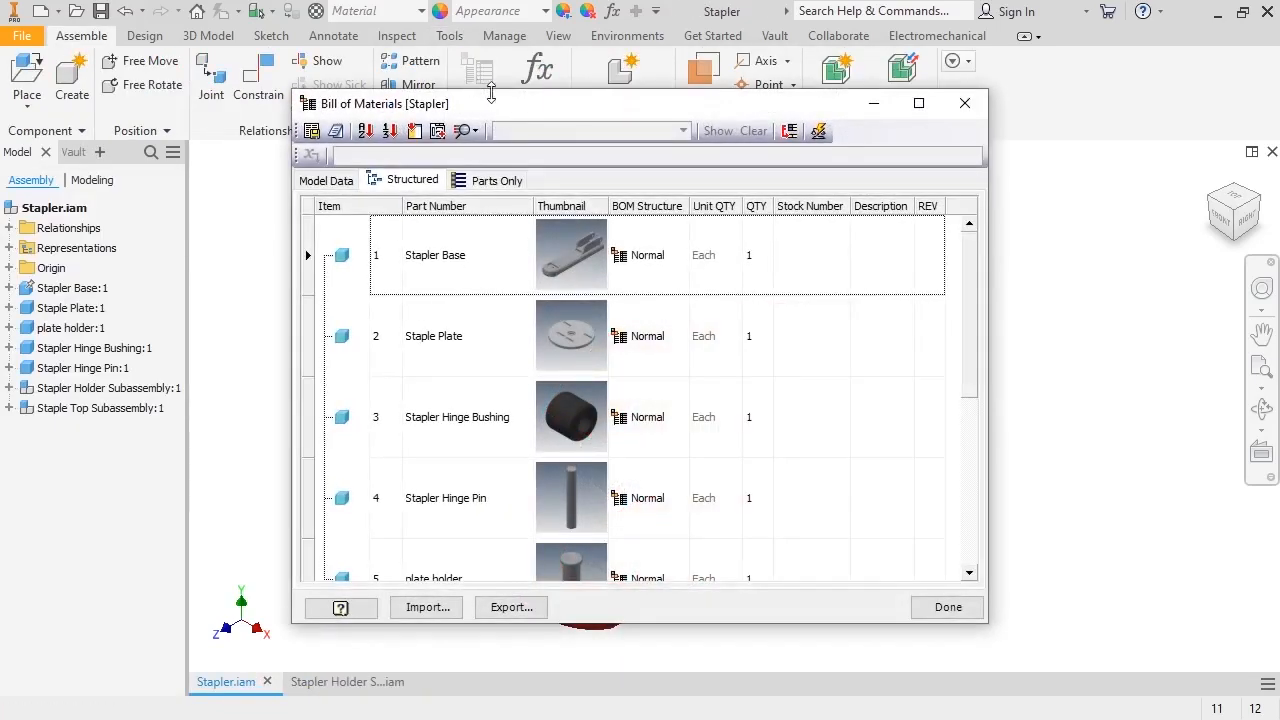
scroll("down", 3)
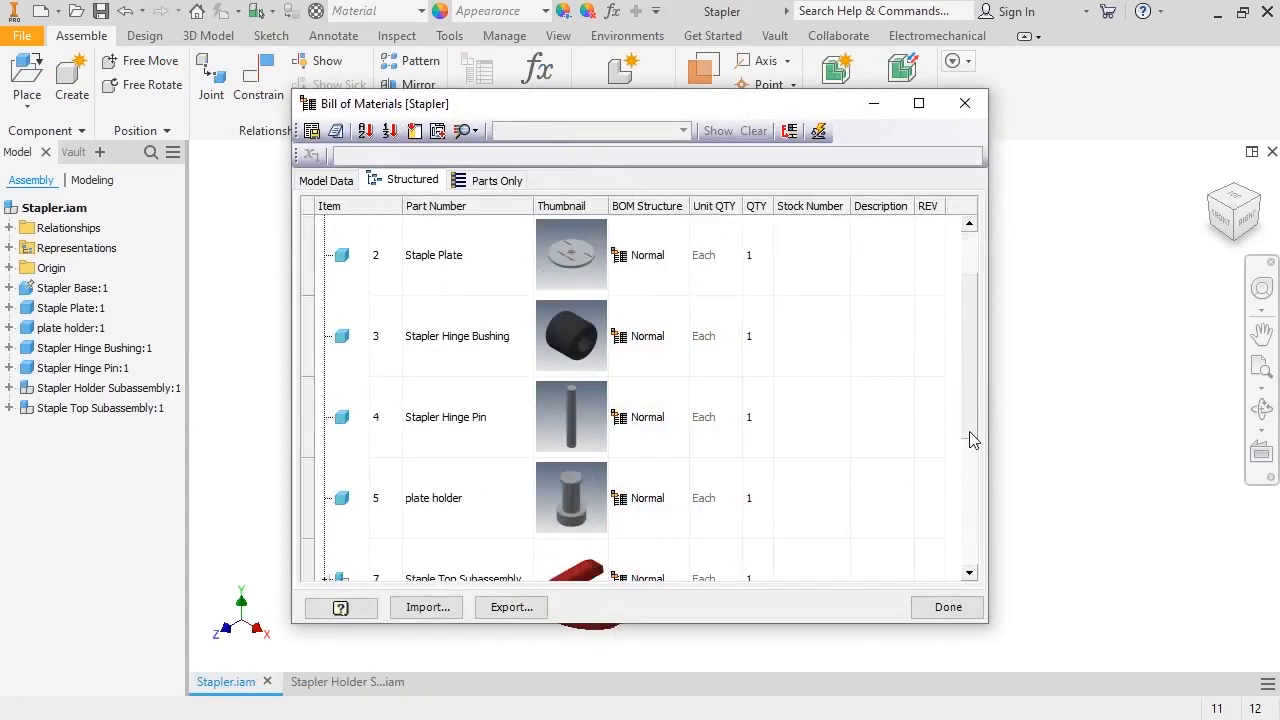
scroll("down", 3)
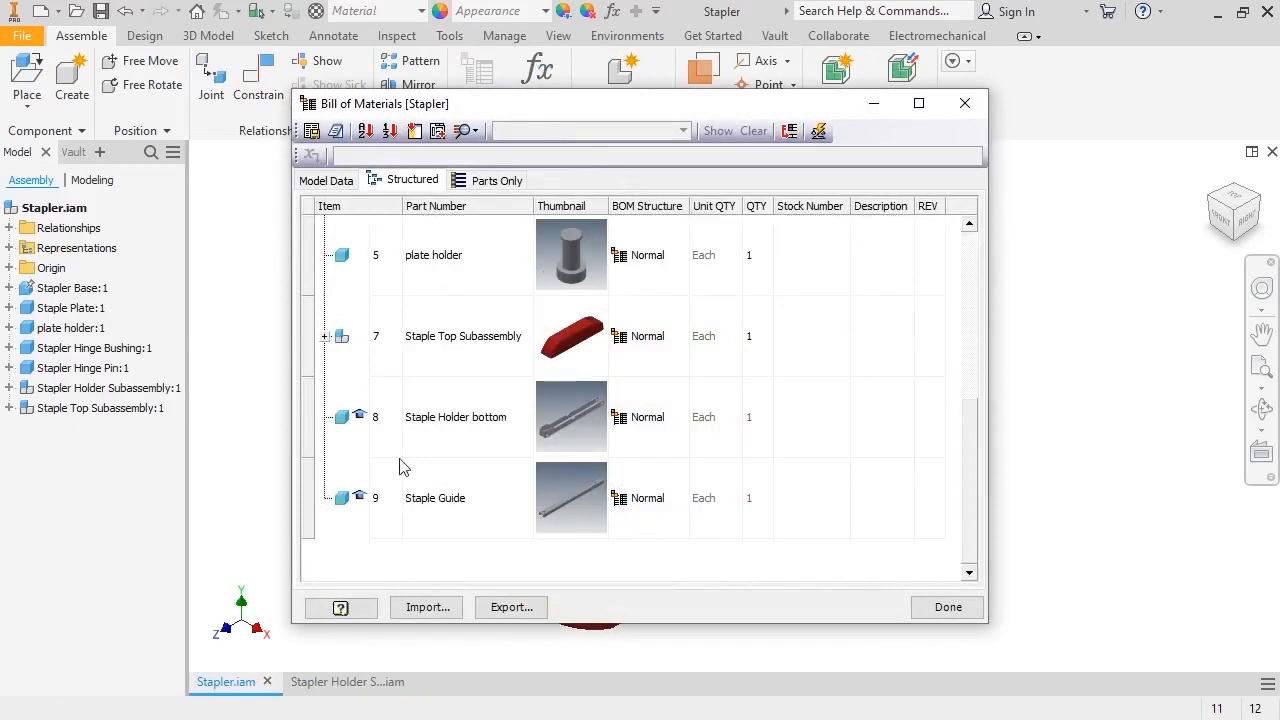
mouse_move(368, 528)
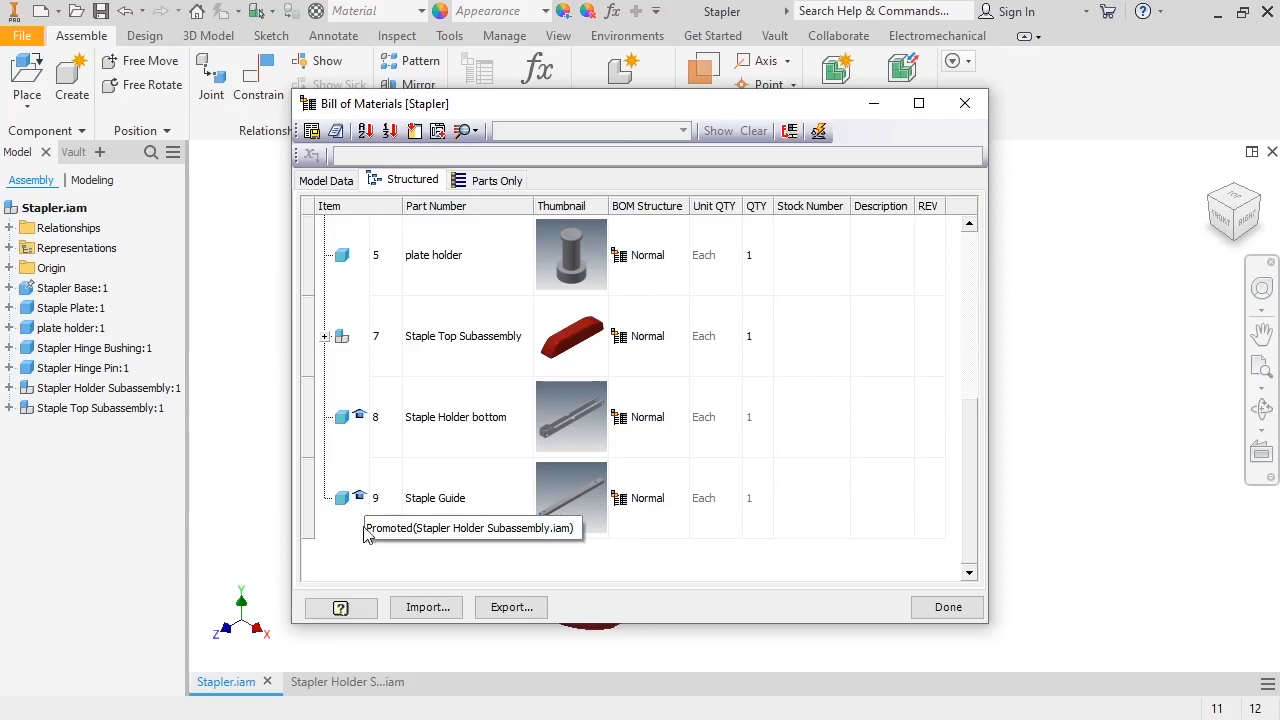
mouse_move(350, 356)
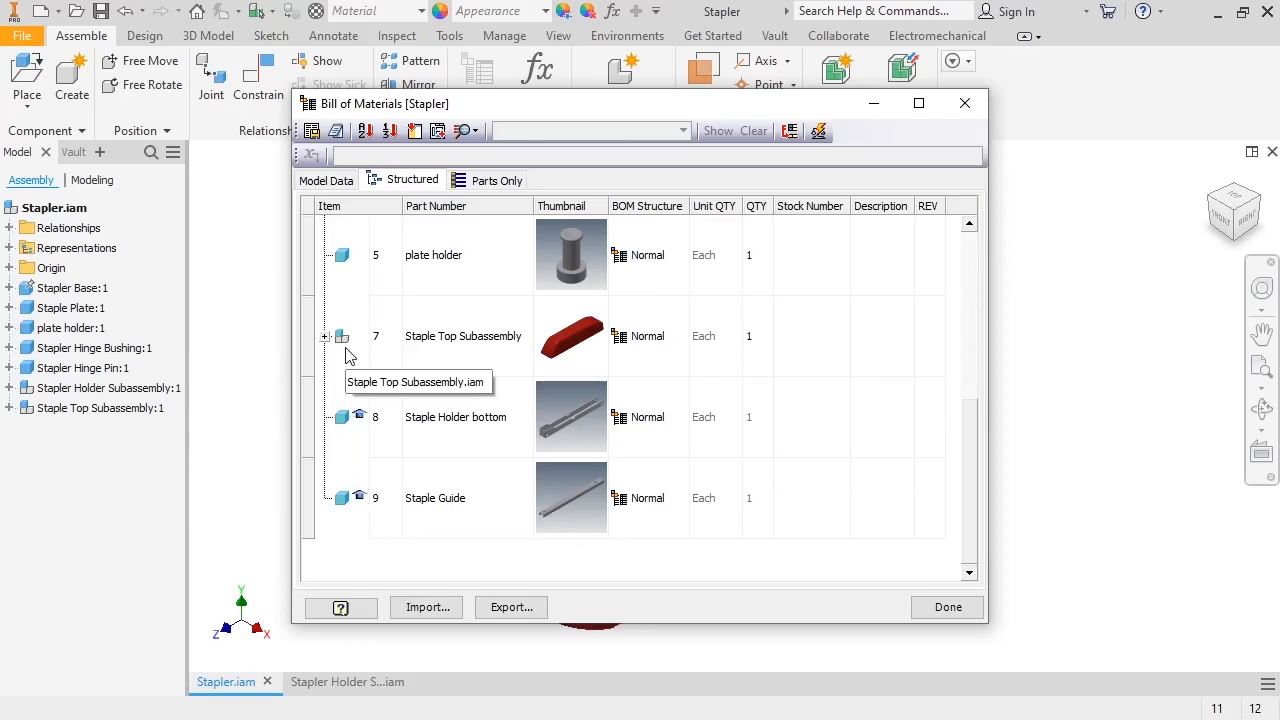
left_click(324, 336)
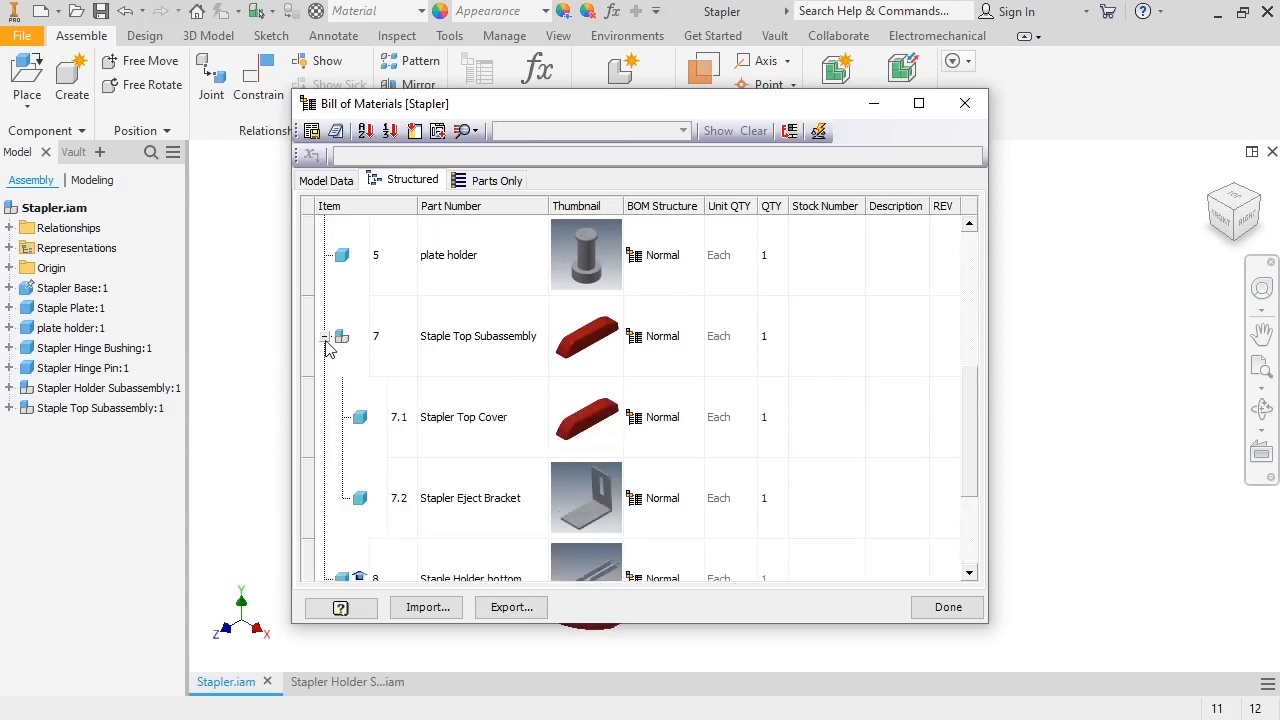